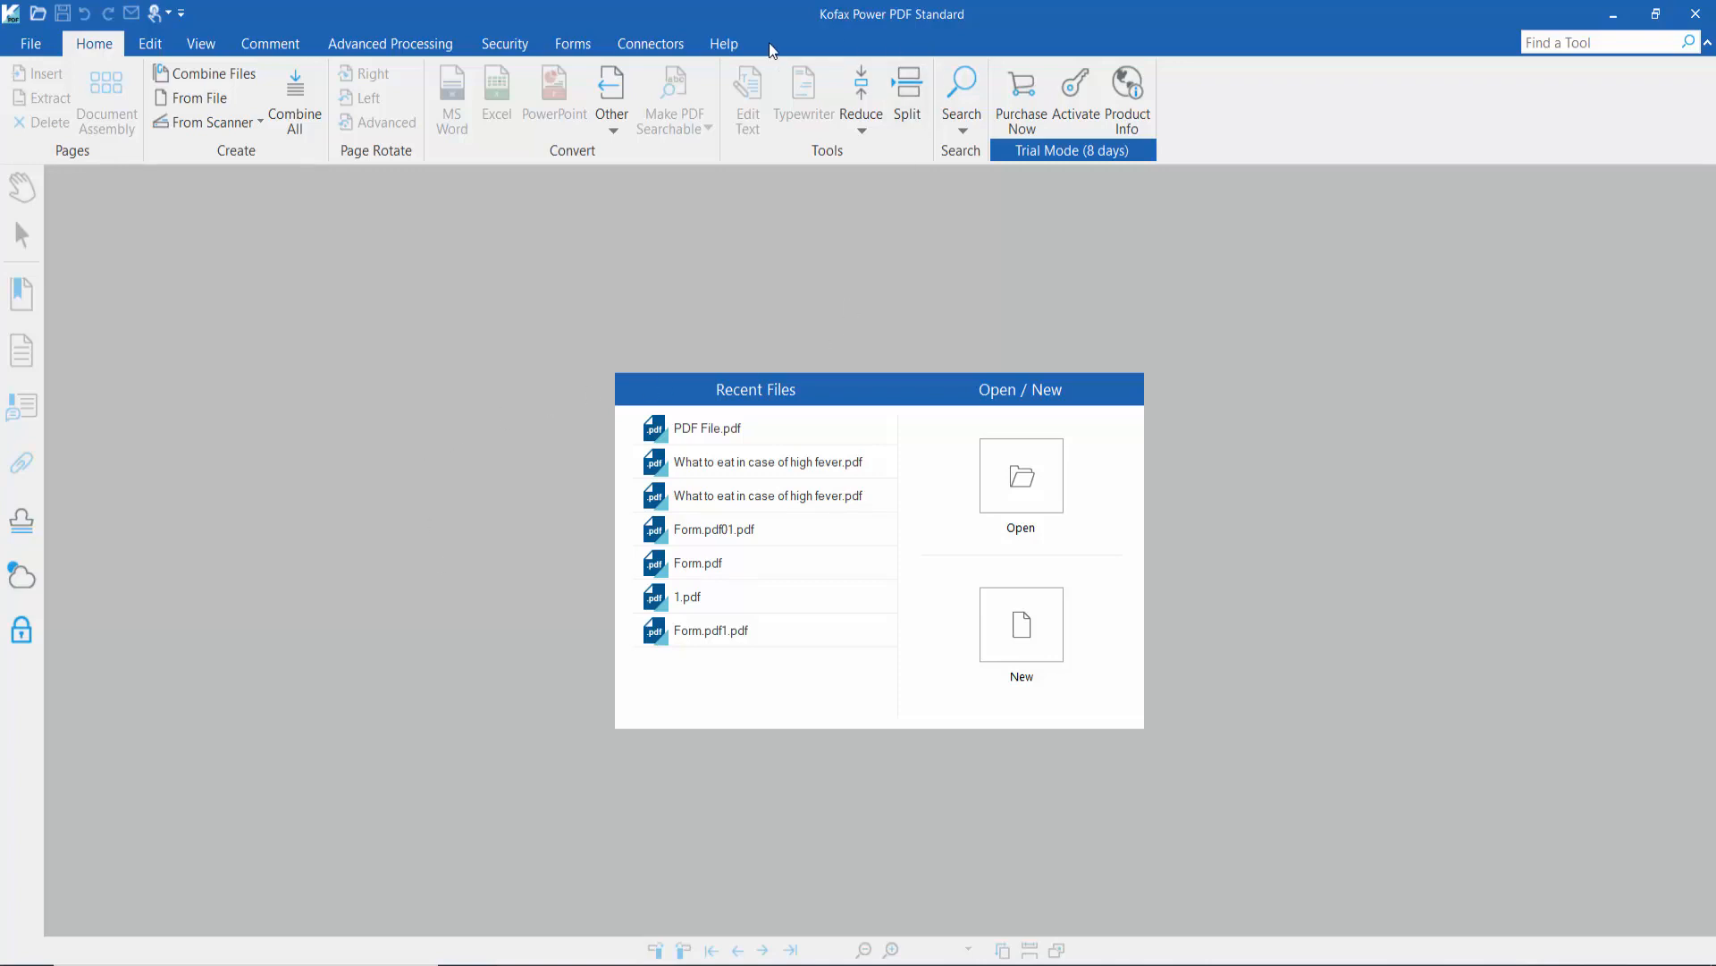
pyautogui.moveTo(495, 332)
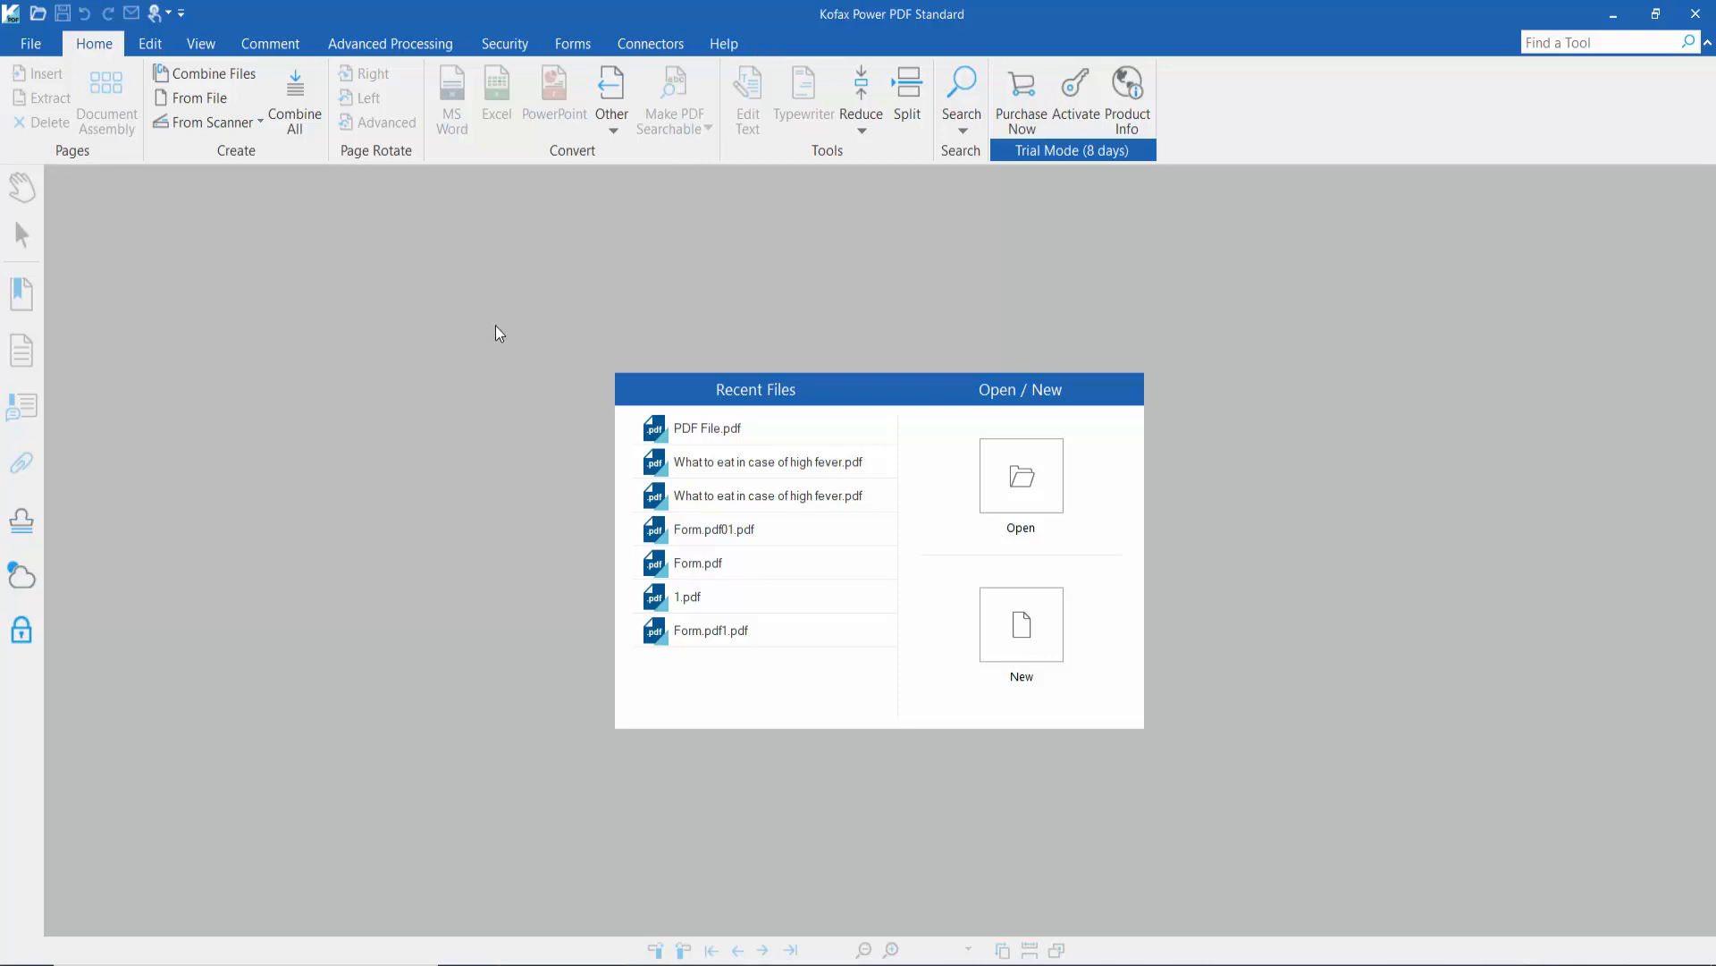
pyautogui.moveTo(97, 58)
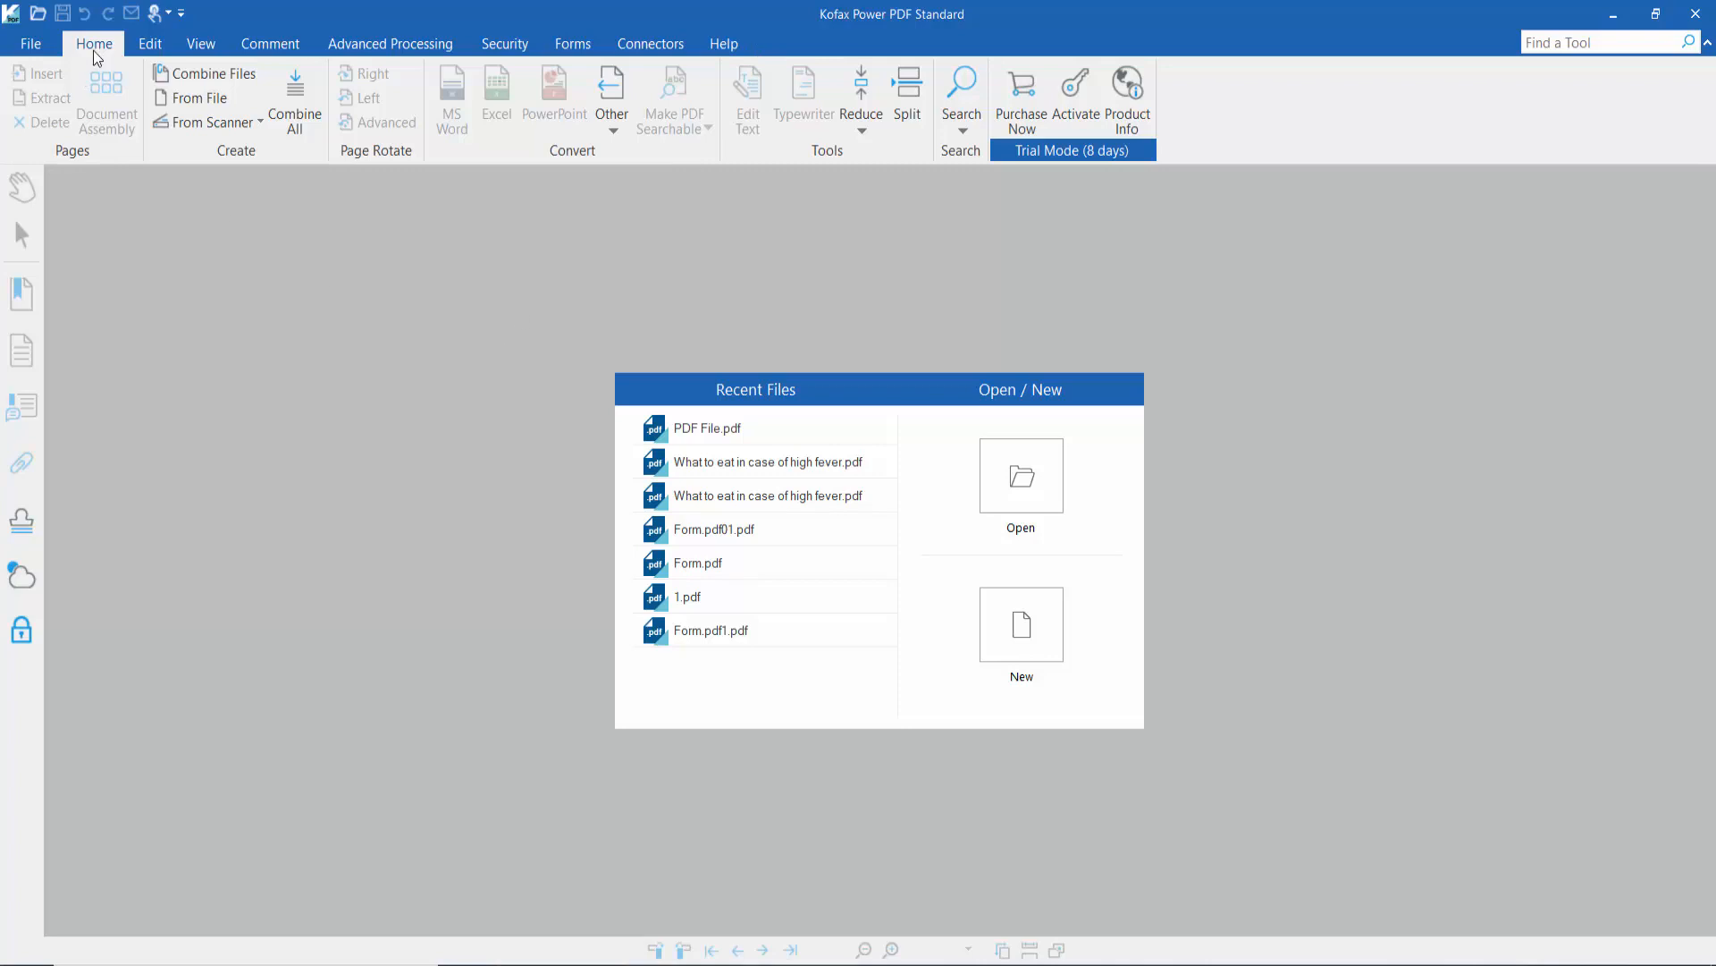
pyautogui.moveTo(179, 316)
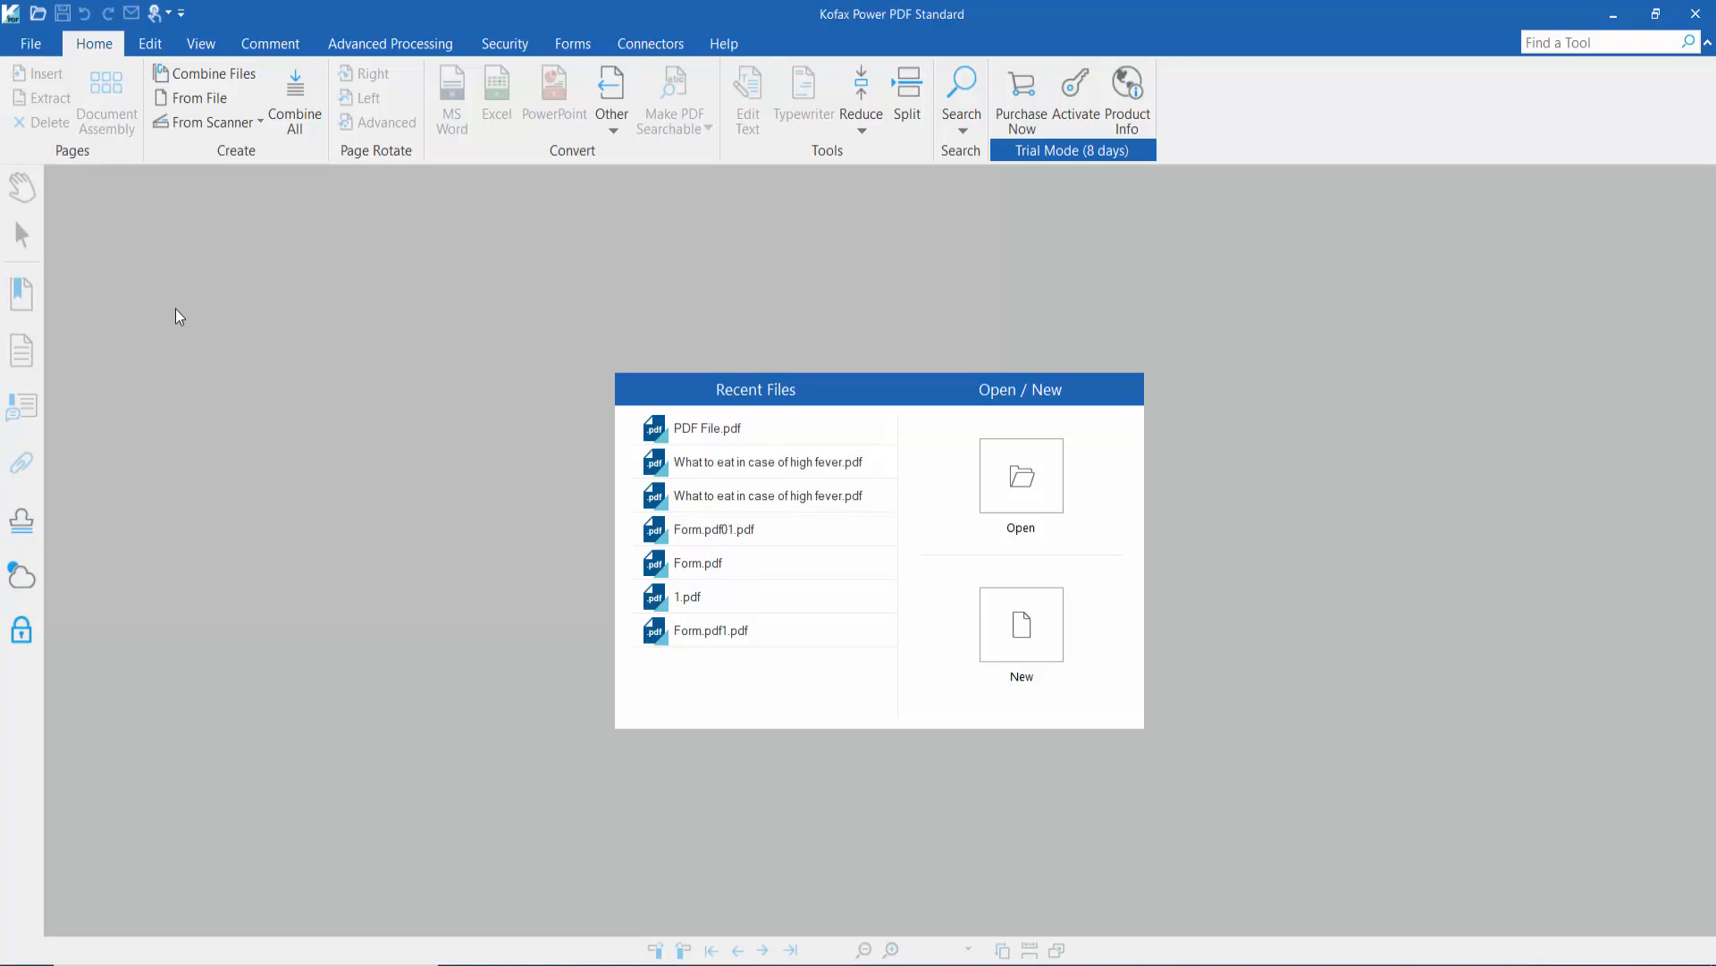
pyautogui.moveTo(214, 73)
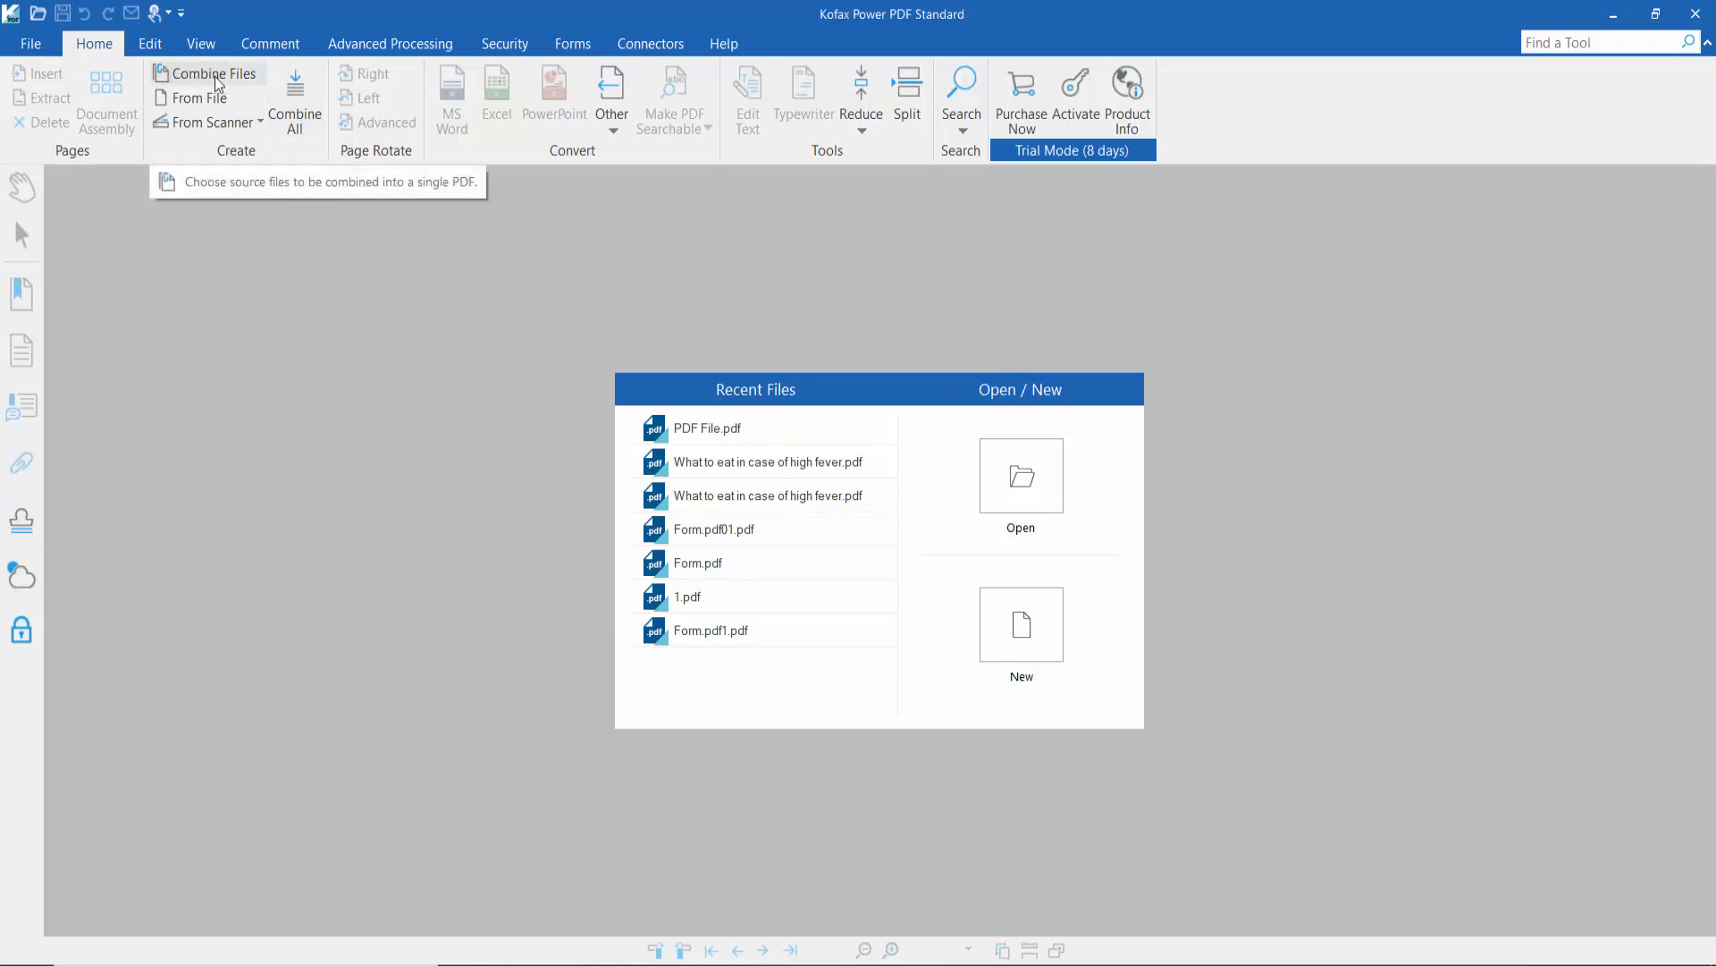
# Open Combine Files from the Home tab's Create group.
pyautogui.click(213, 73)
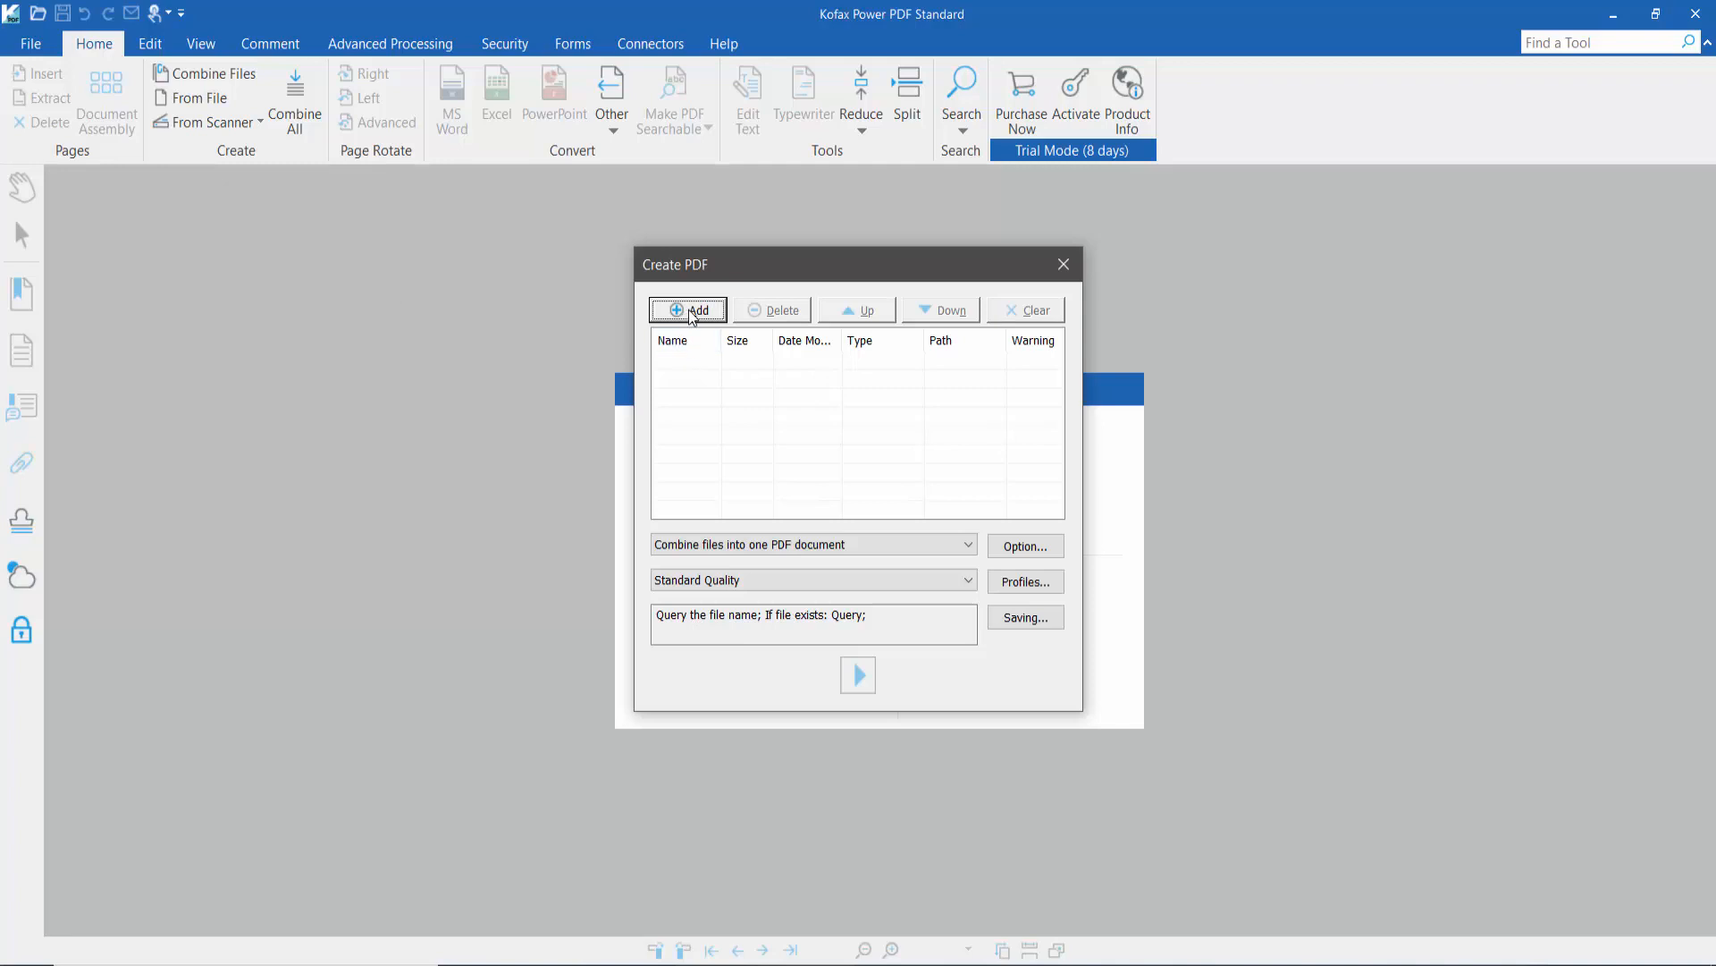
# Add Form.pdf, Form.pdf01.pdf, PDF File.pdf and the high-fever guide from the Desktop.
pyautogui.click(687, 311)
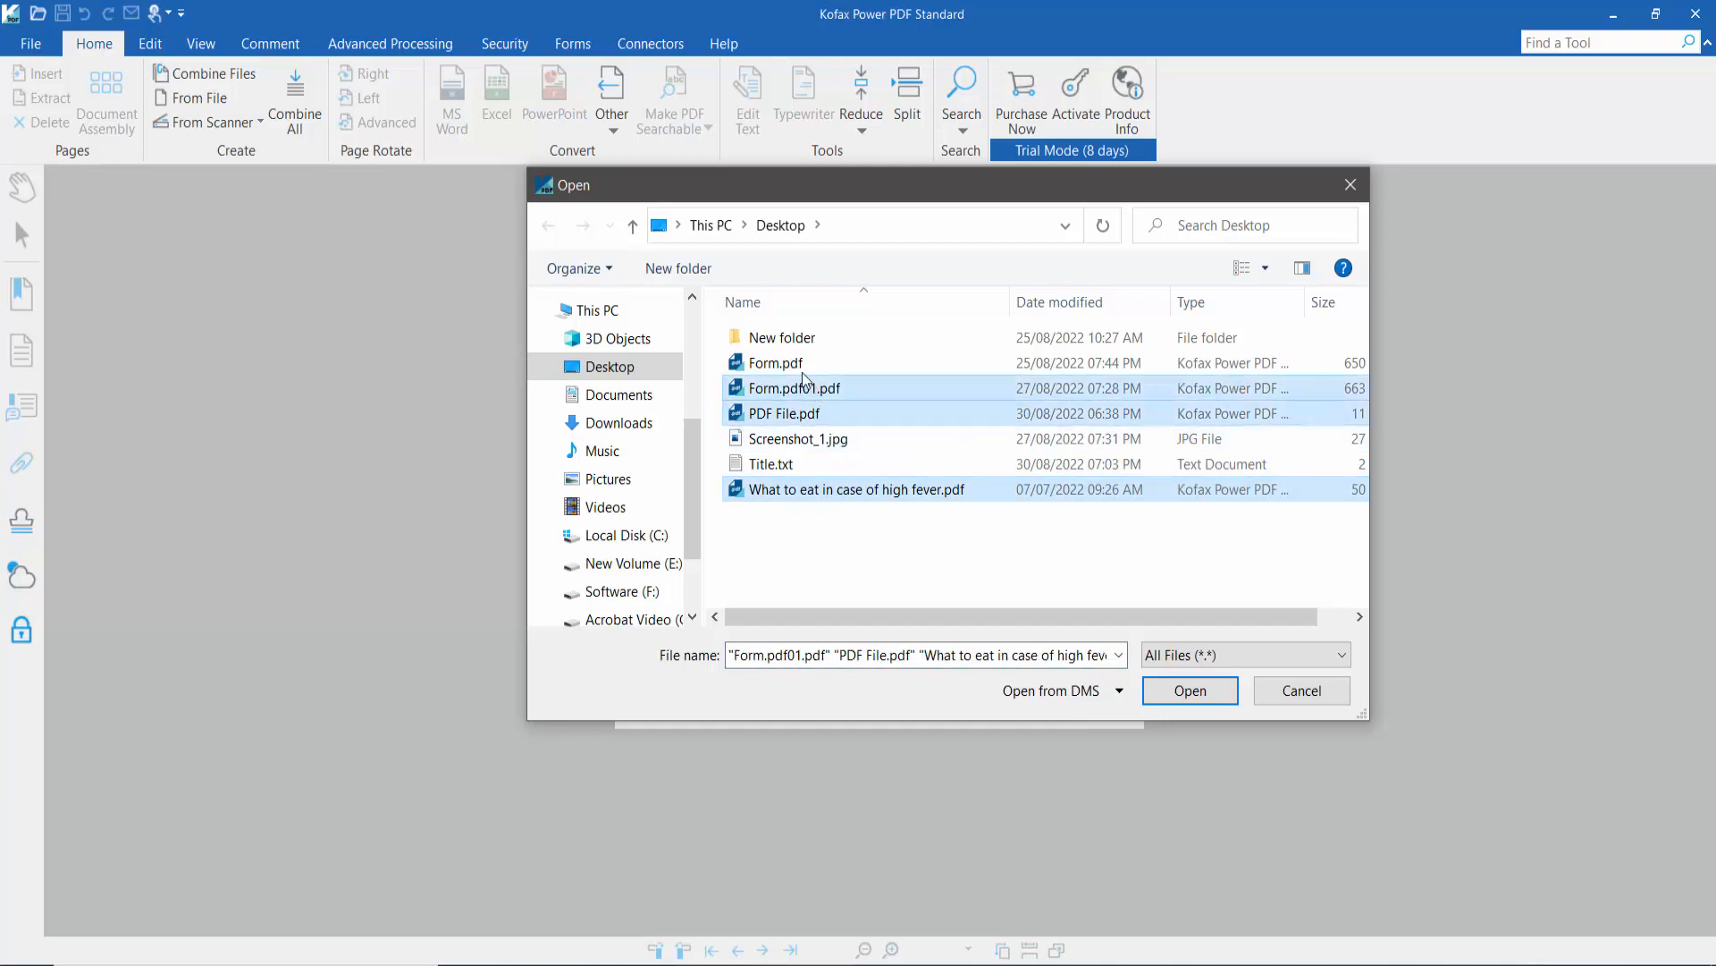
pyautogui.click(774, 362)
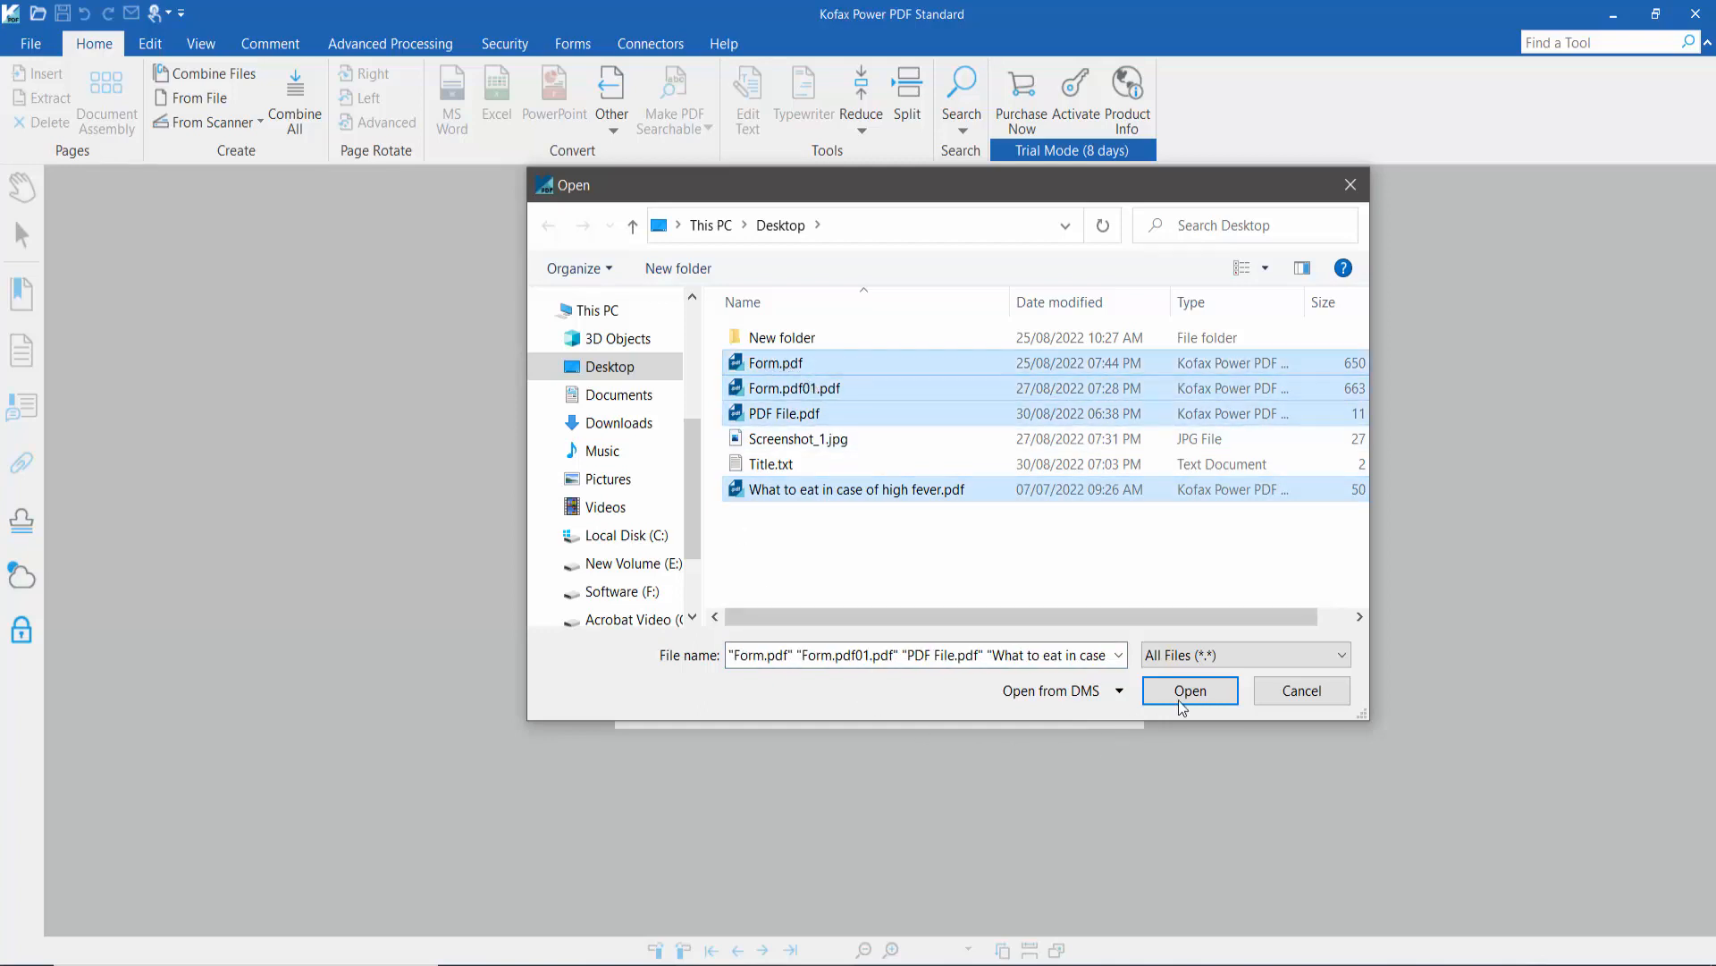
pyautogui.click(1189, 689)
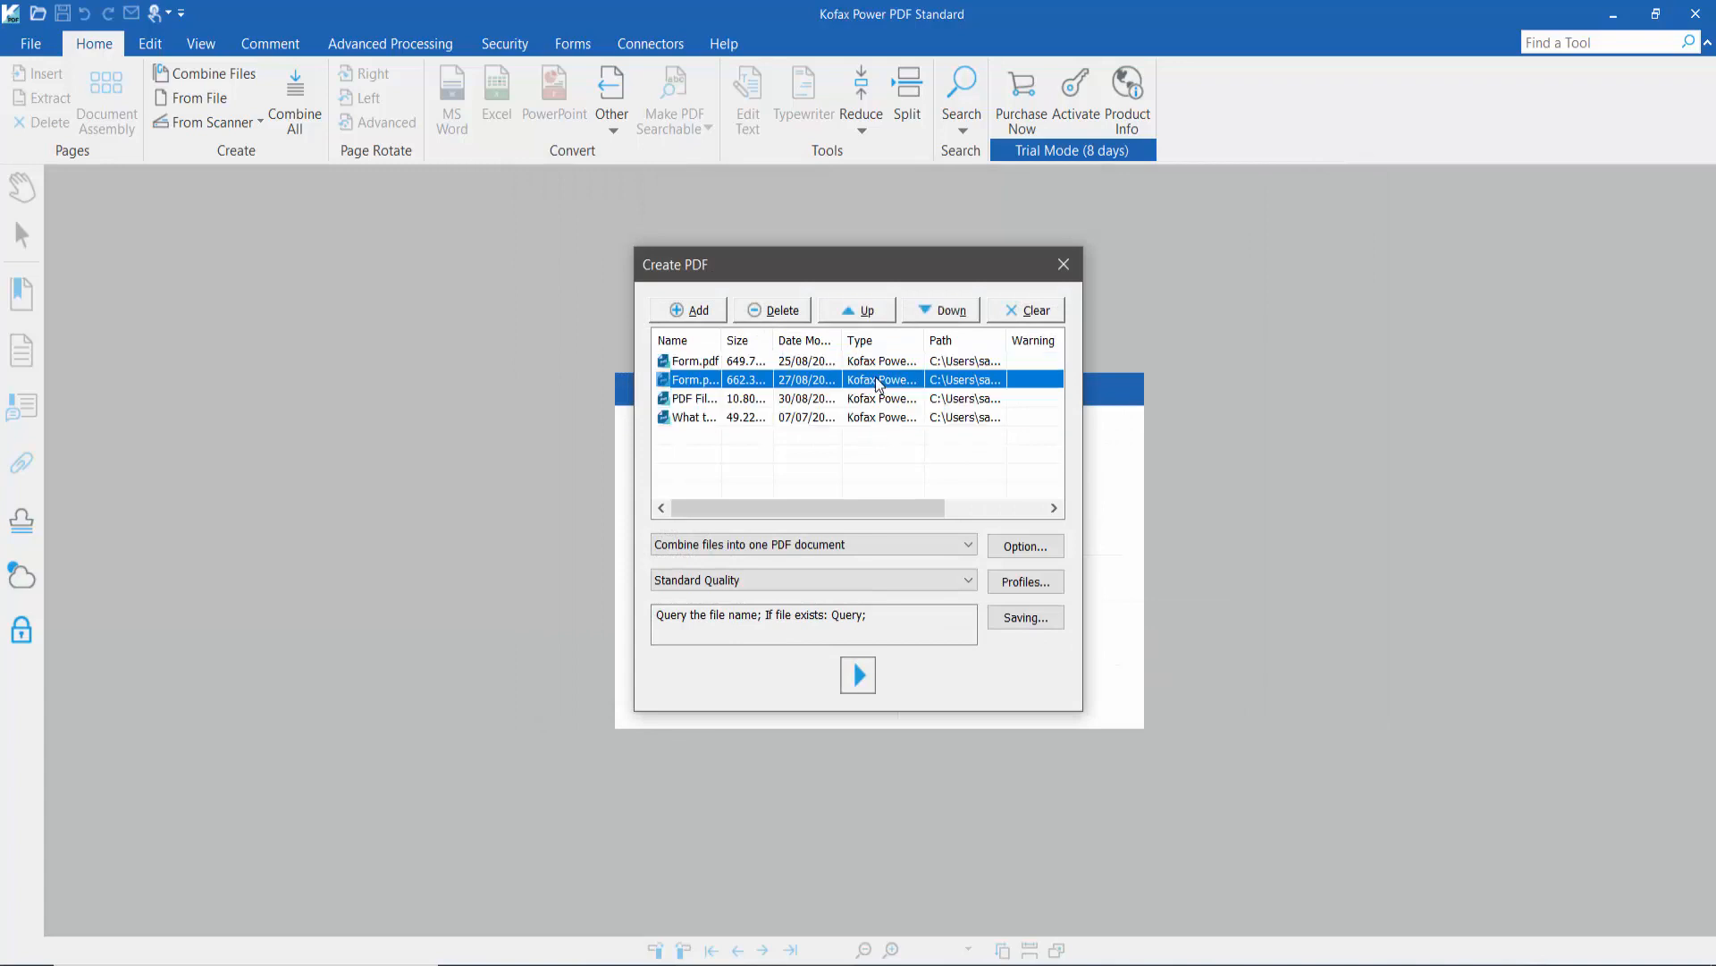
# Reorder the list to PDF File, Form, high-fever guide, then Form.pdf01.
pyautogui.click(948, 311)
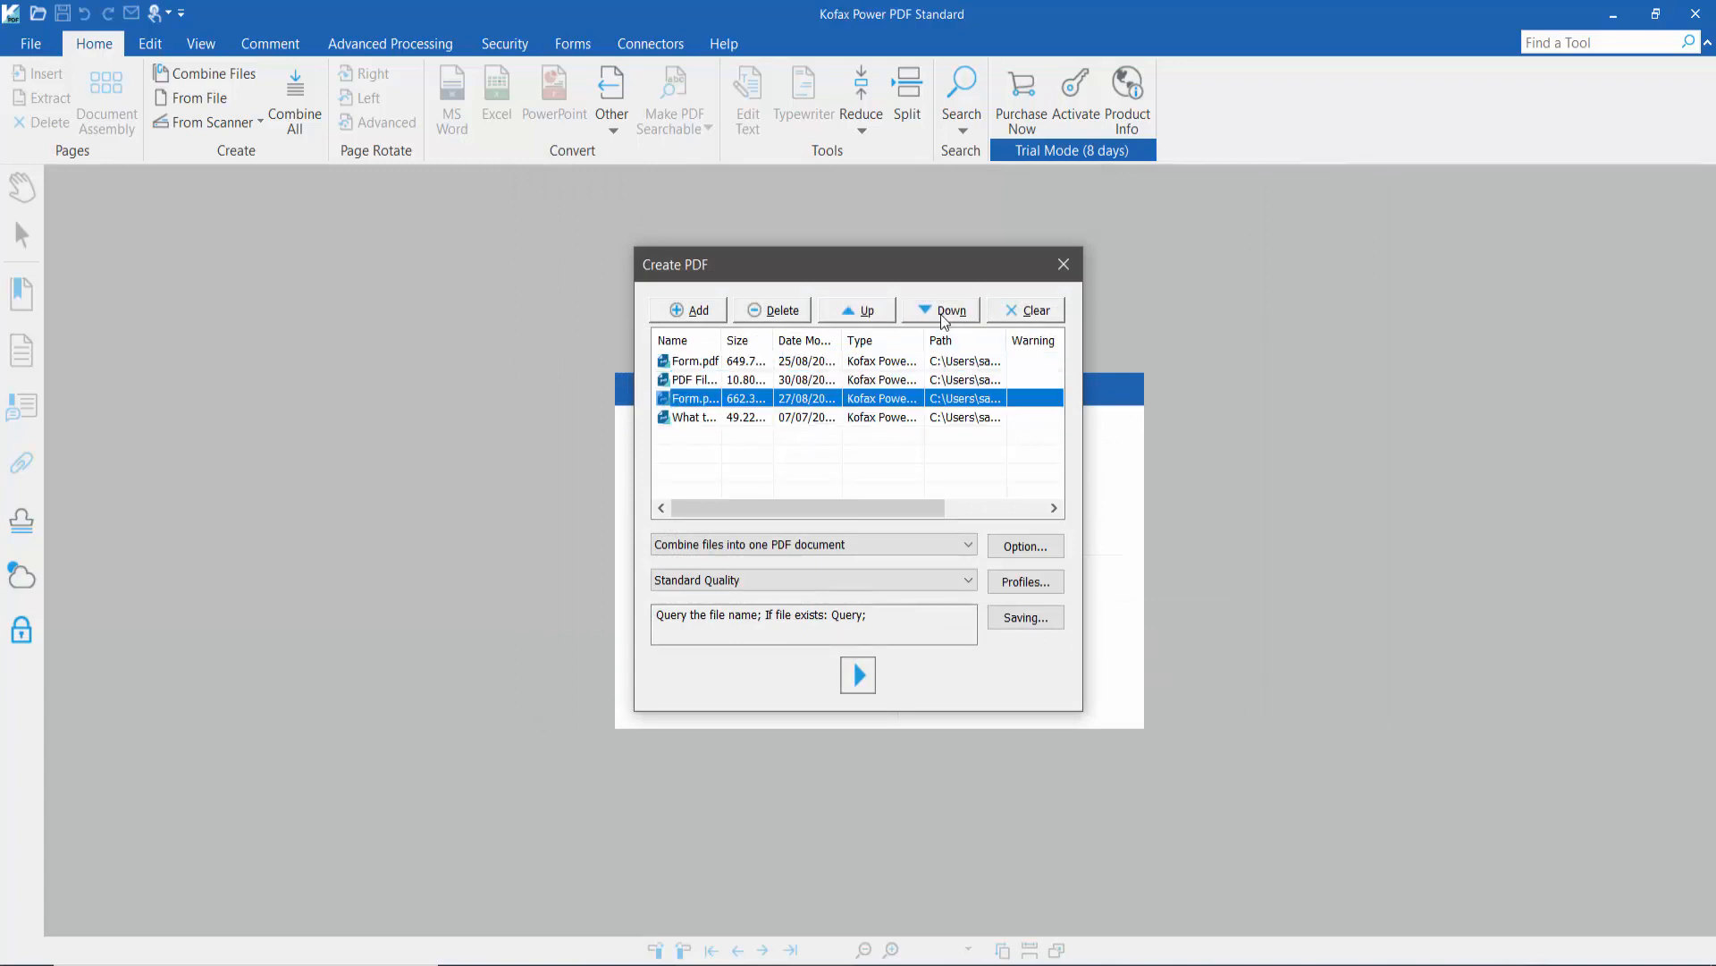
pyautogui.click(867, 310)
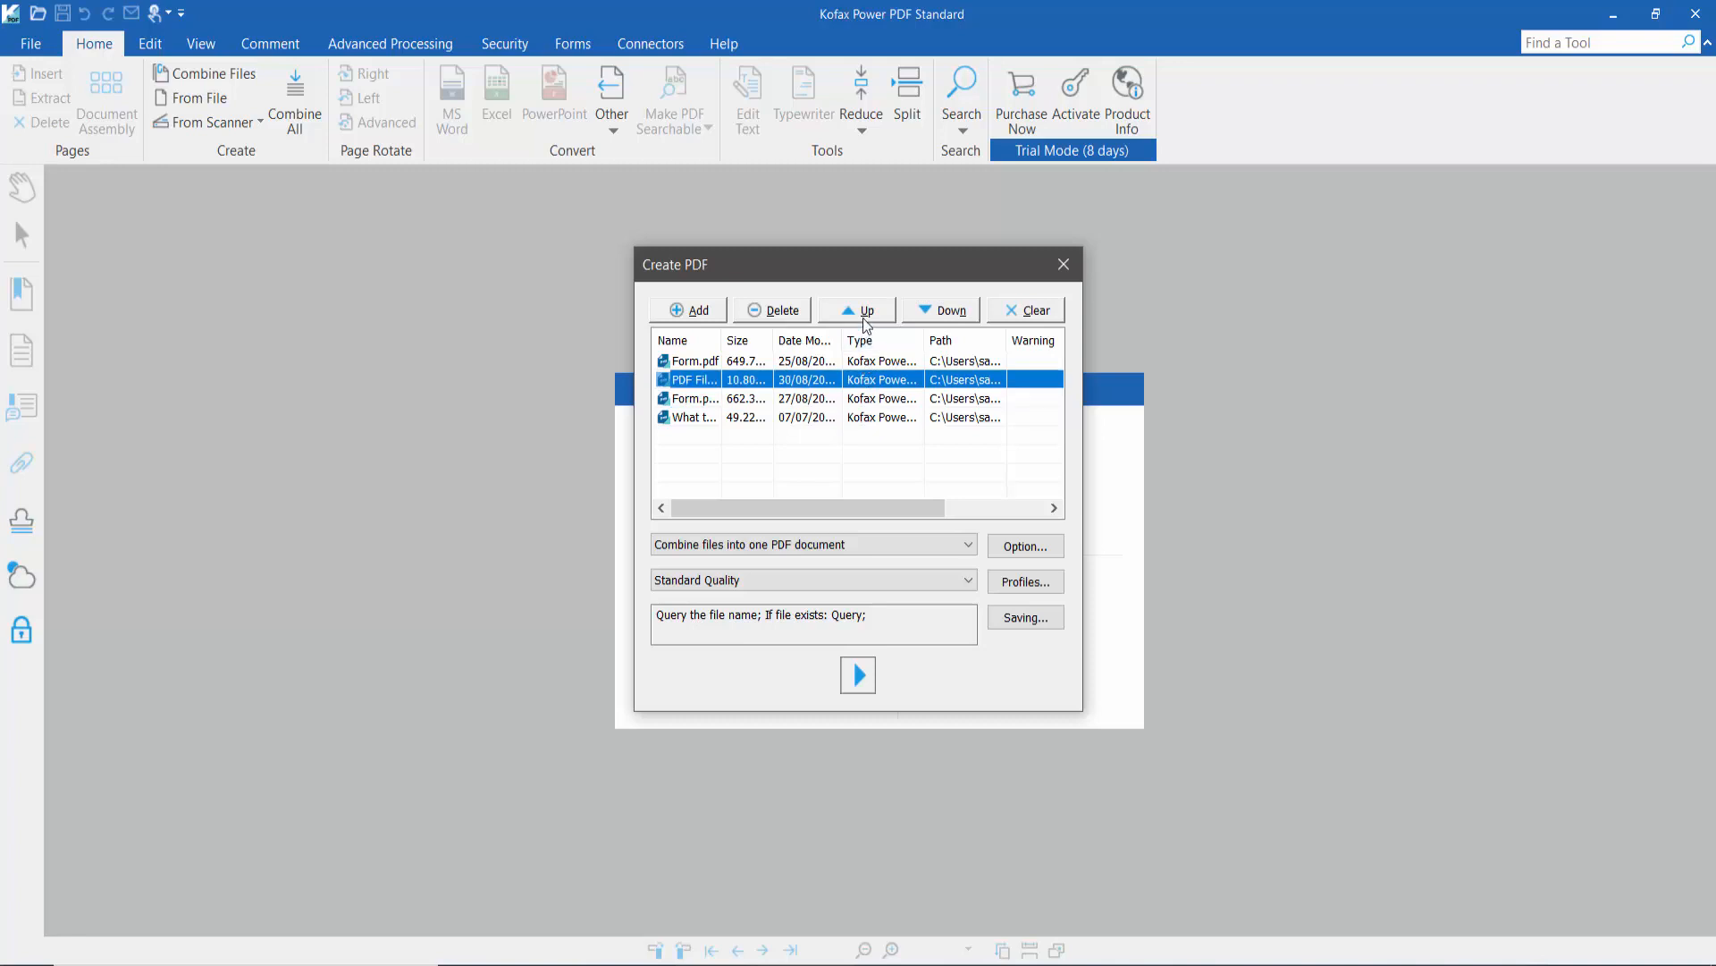
pyautogui.click(857, 310)
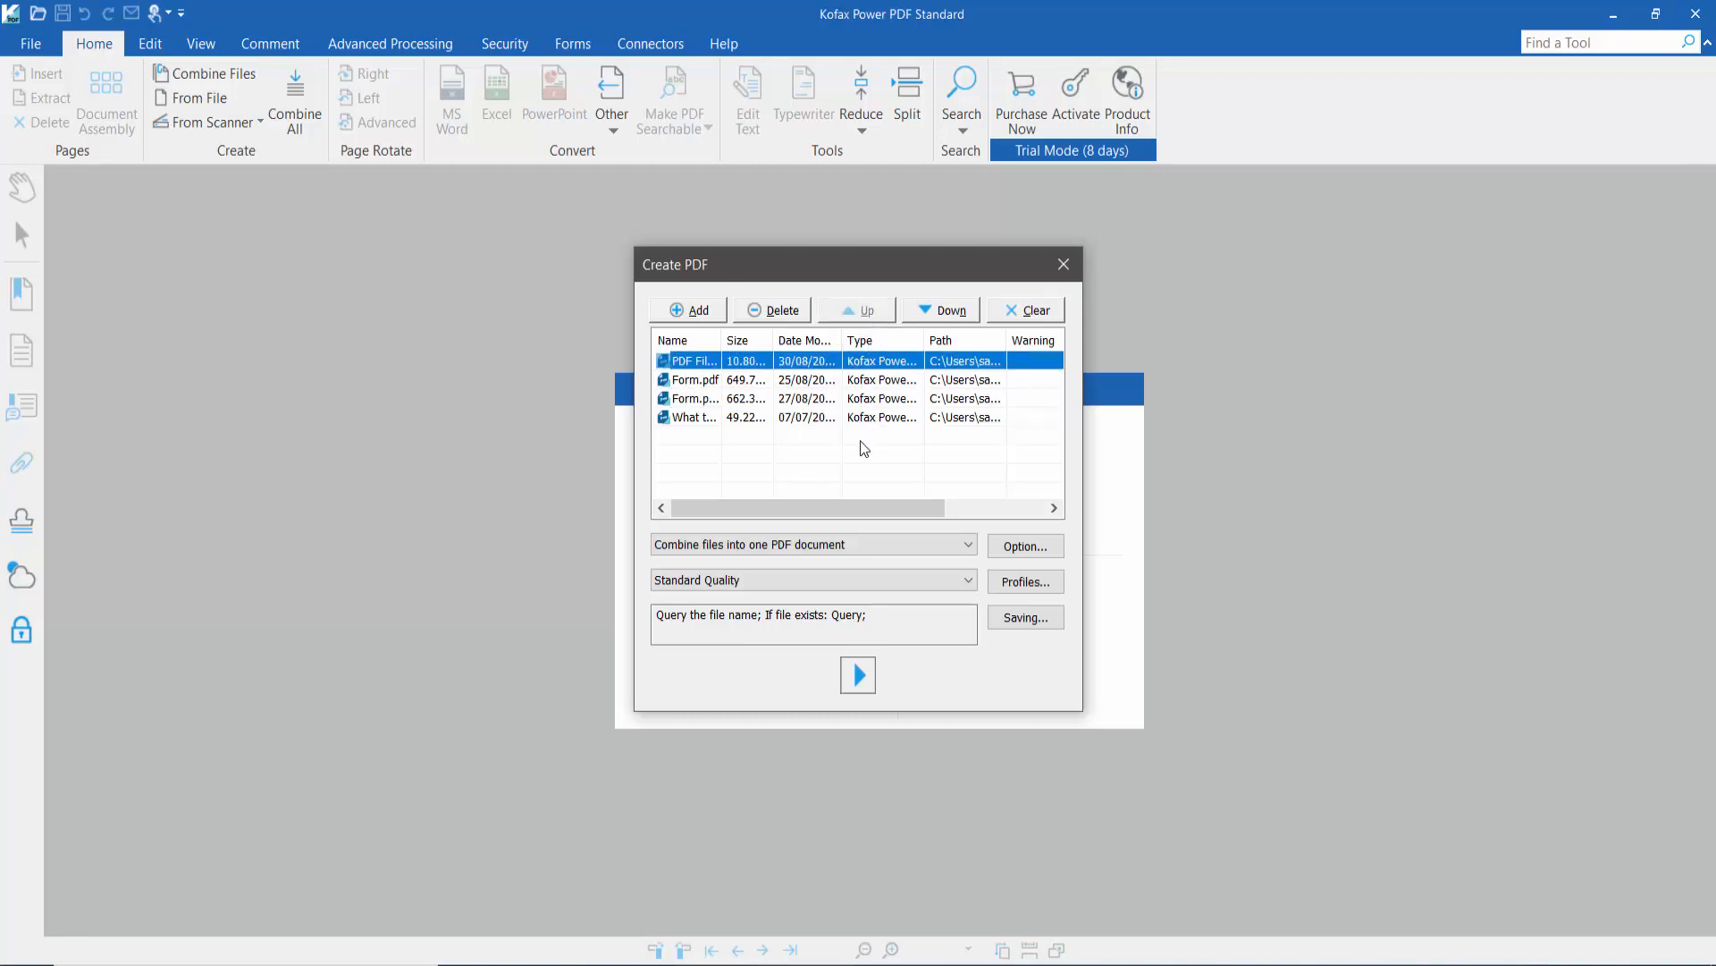
pyautogui.moveTo(803, 423)
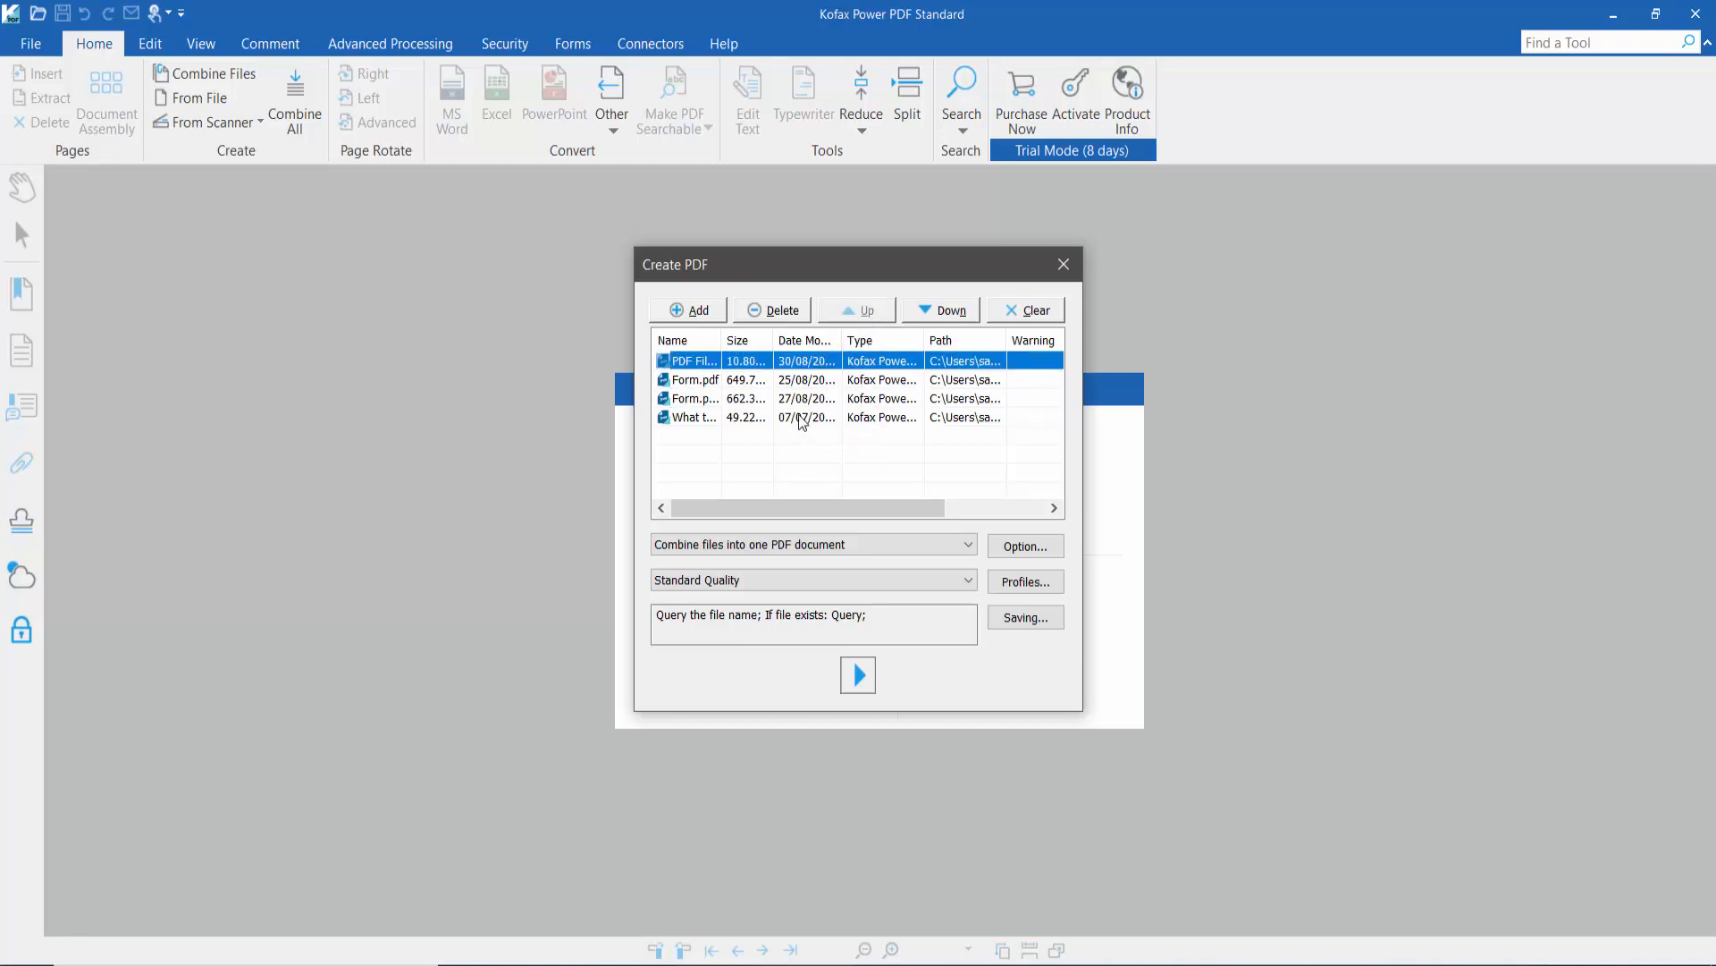
pyautogui.click(857, 310)
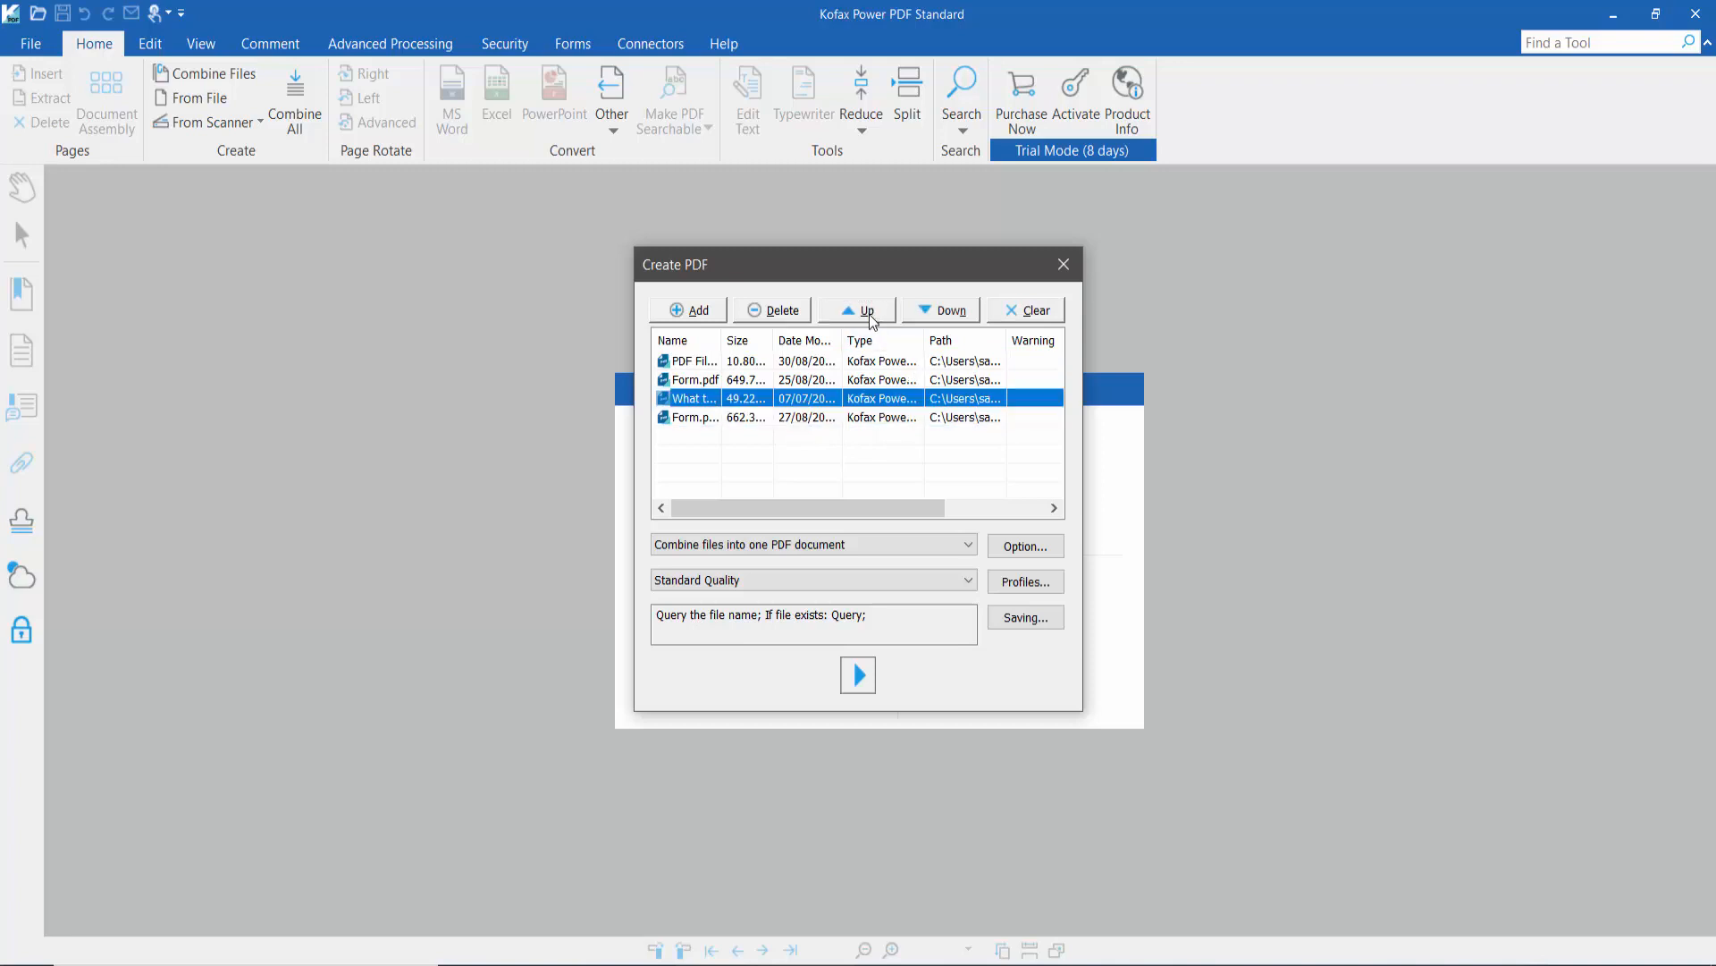
pyautogui.click(697, 310)
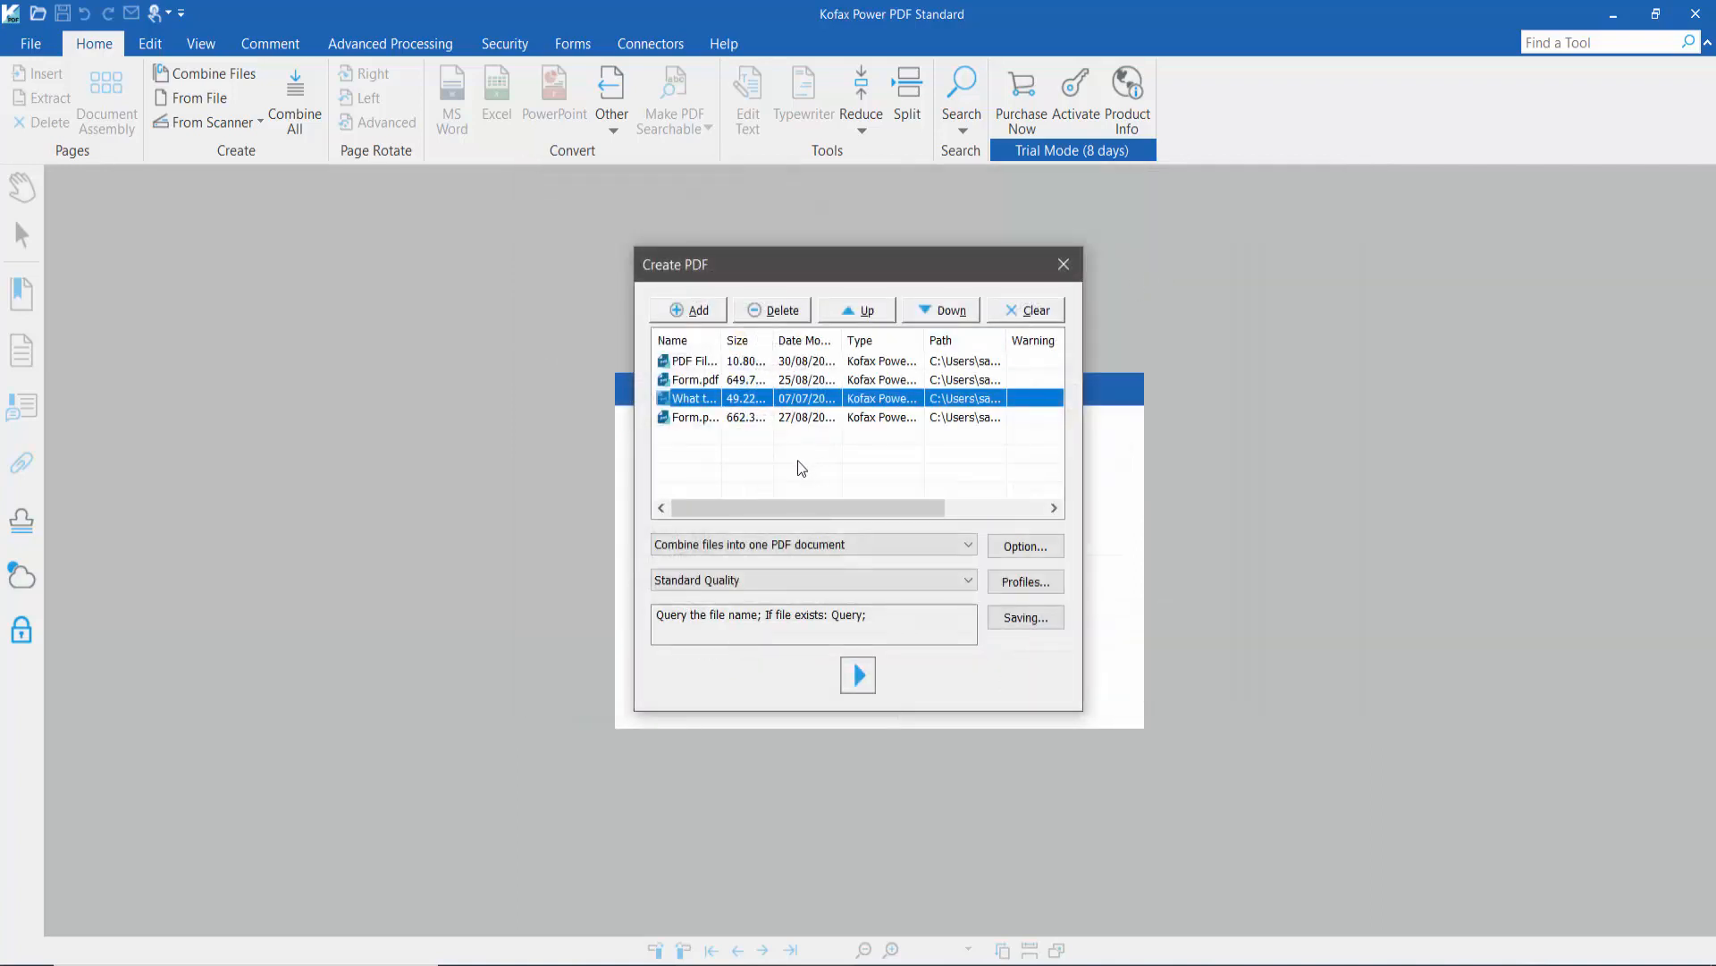
pyautogui.moveTo(837, 455)
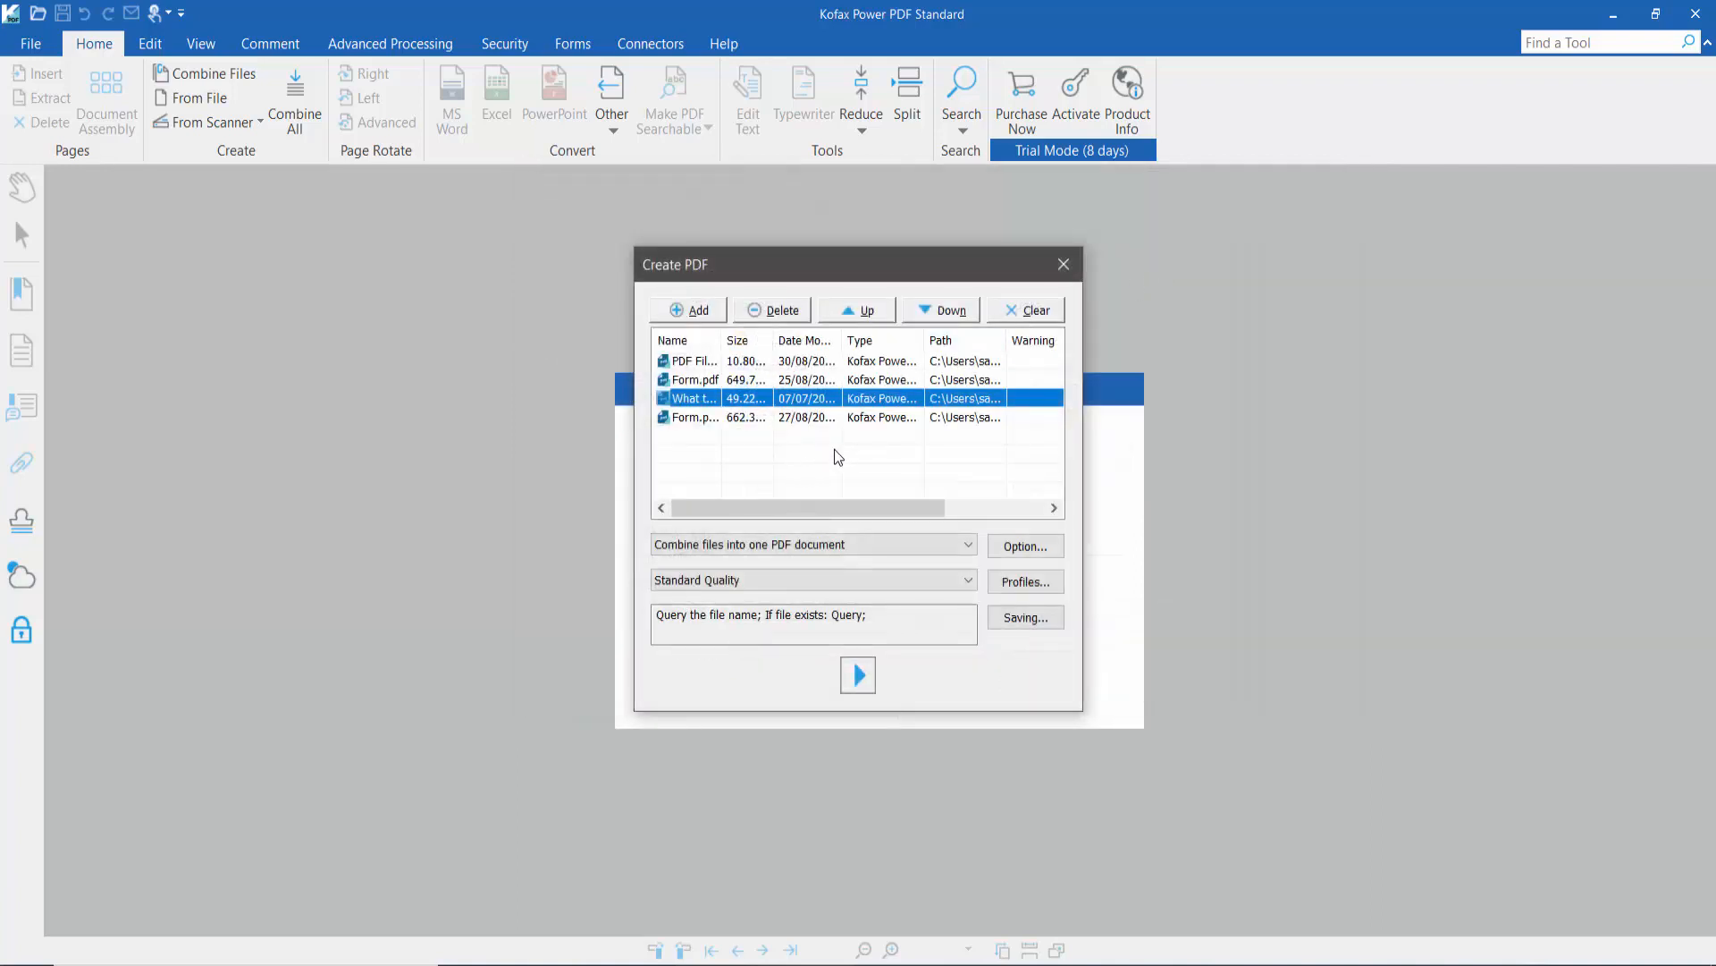
pyautogui.moveTo(777, 526)
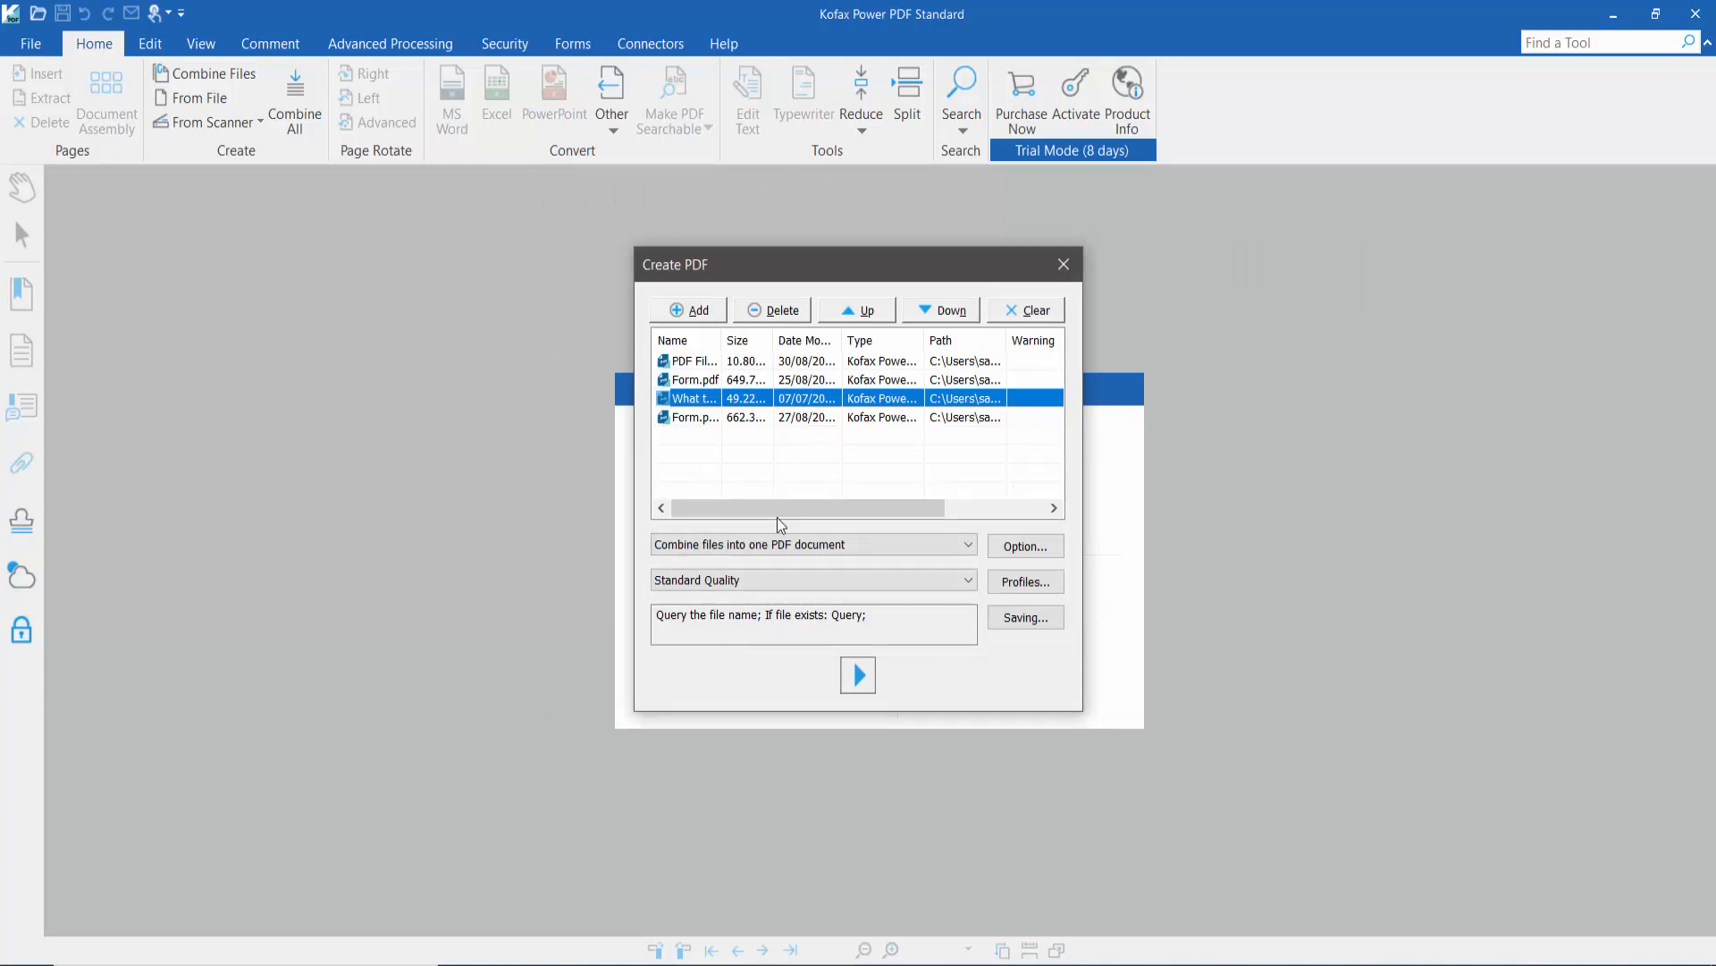
pyautogui.moveTo(858, 675)
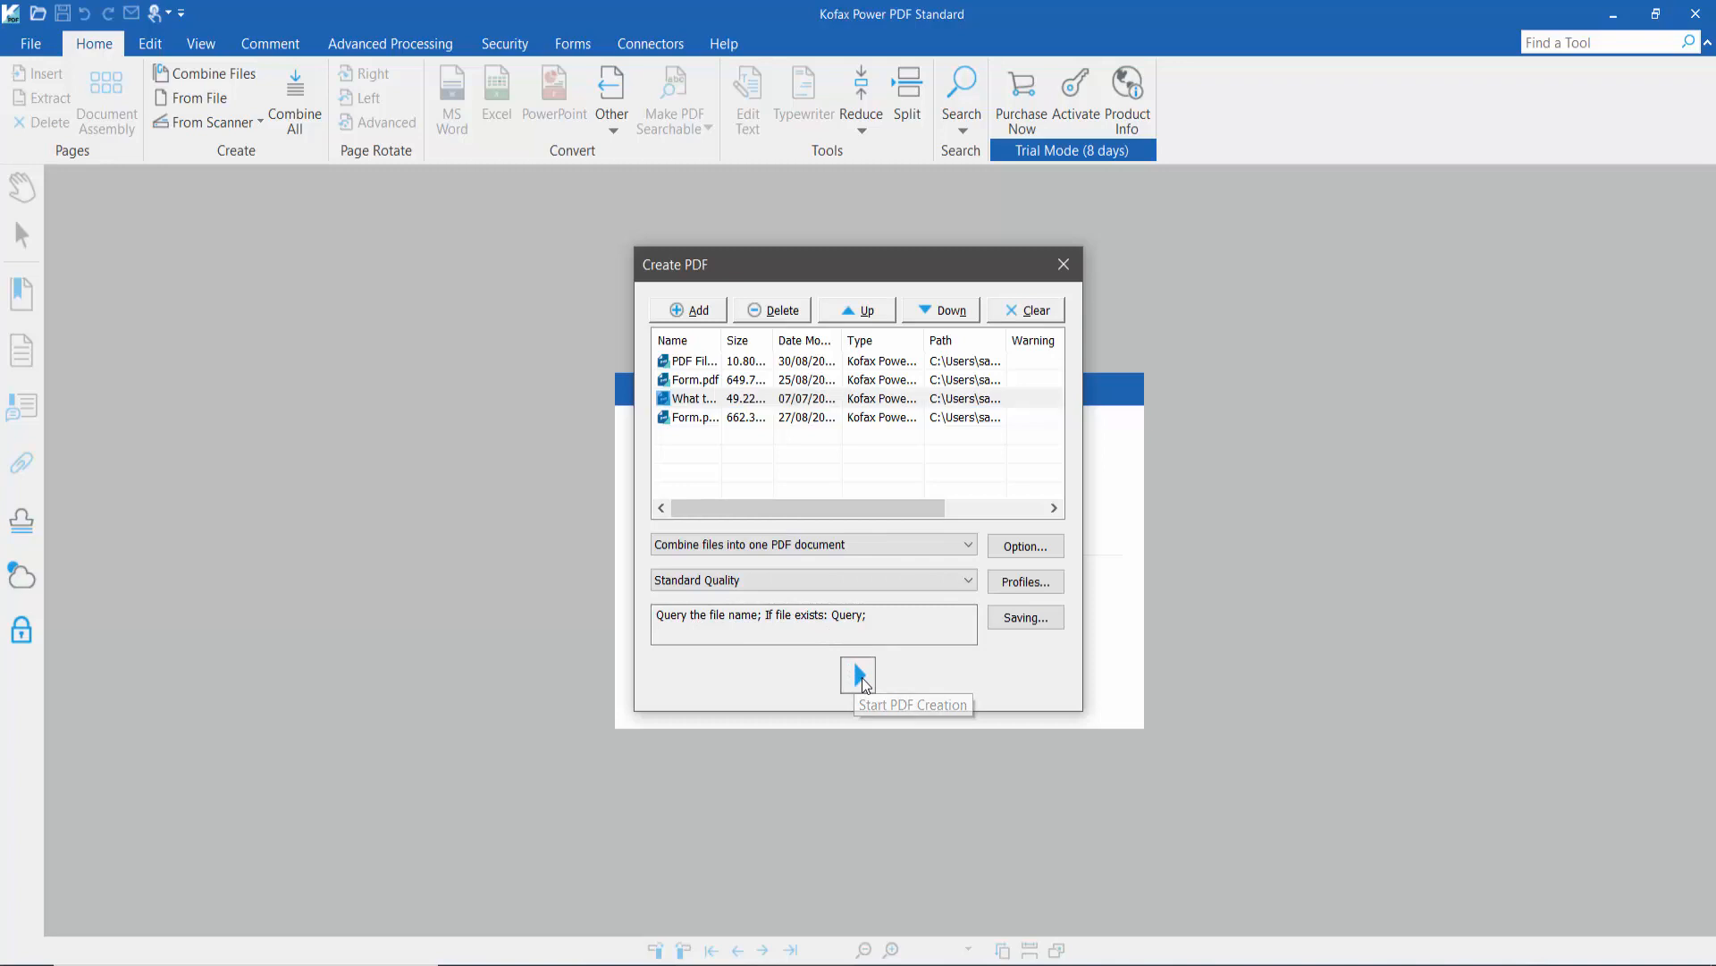
# Create the merged PDF and save it to the Desktop as Combine.pdf.
pyautogui.click(857, 674)
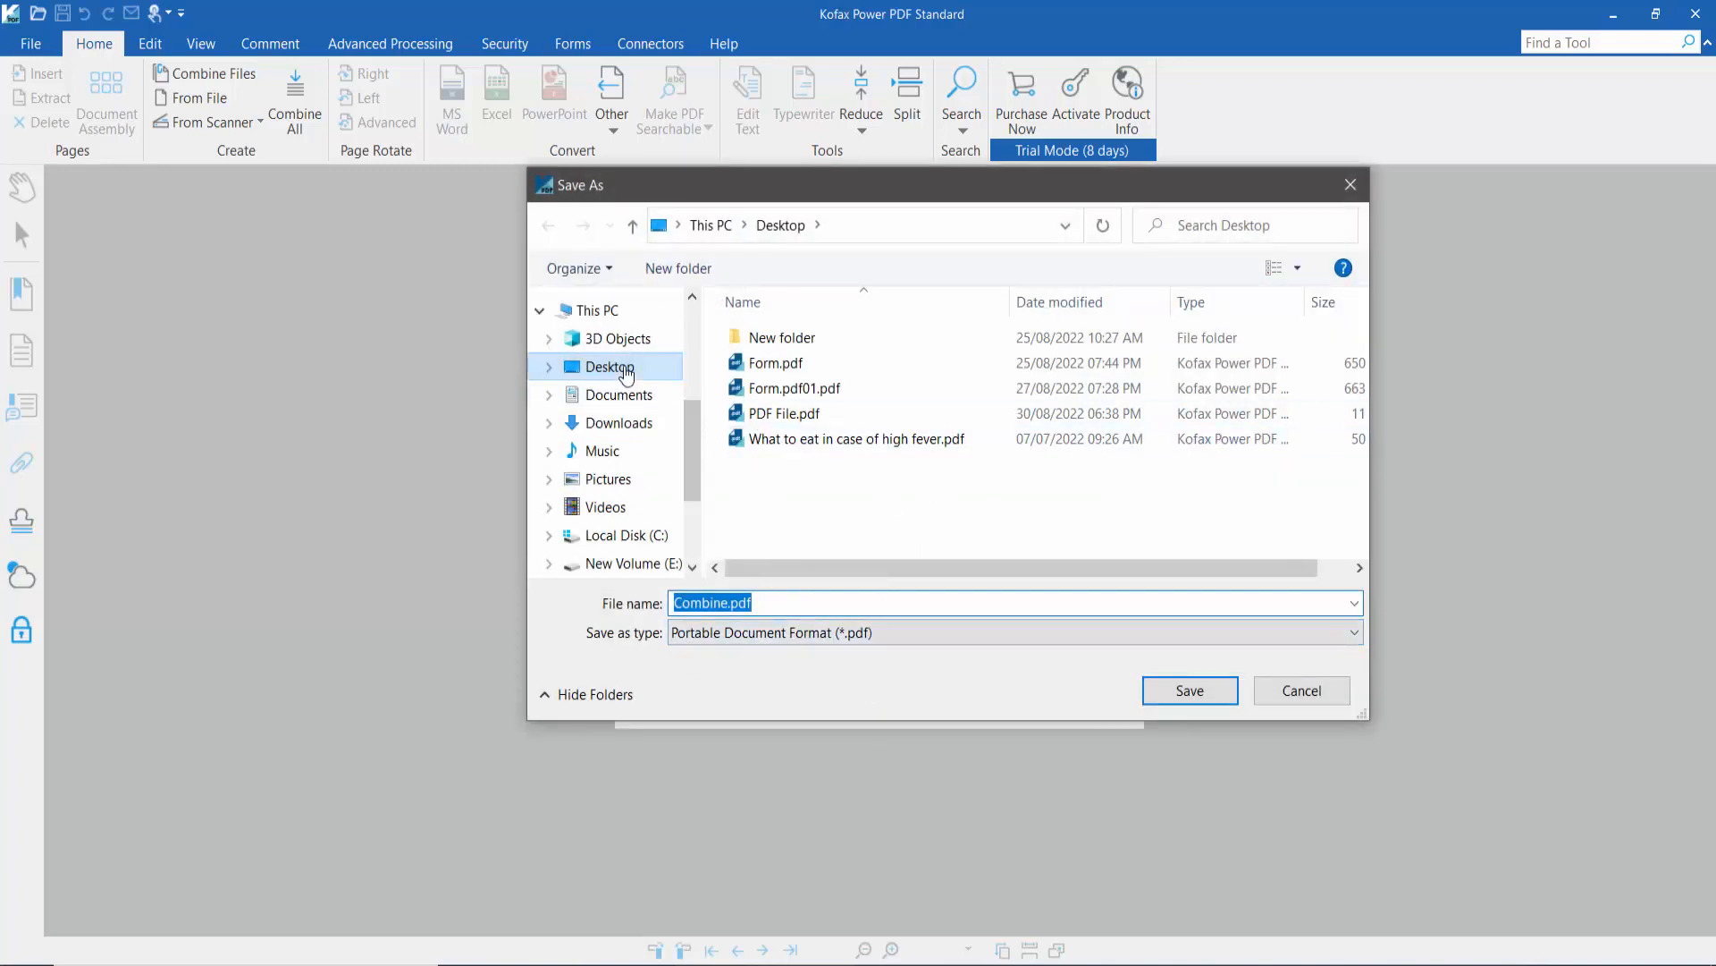
pyautogui.click(1189, 692)
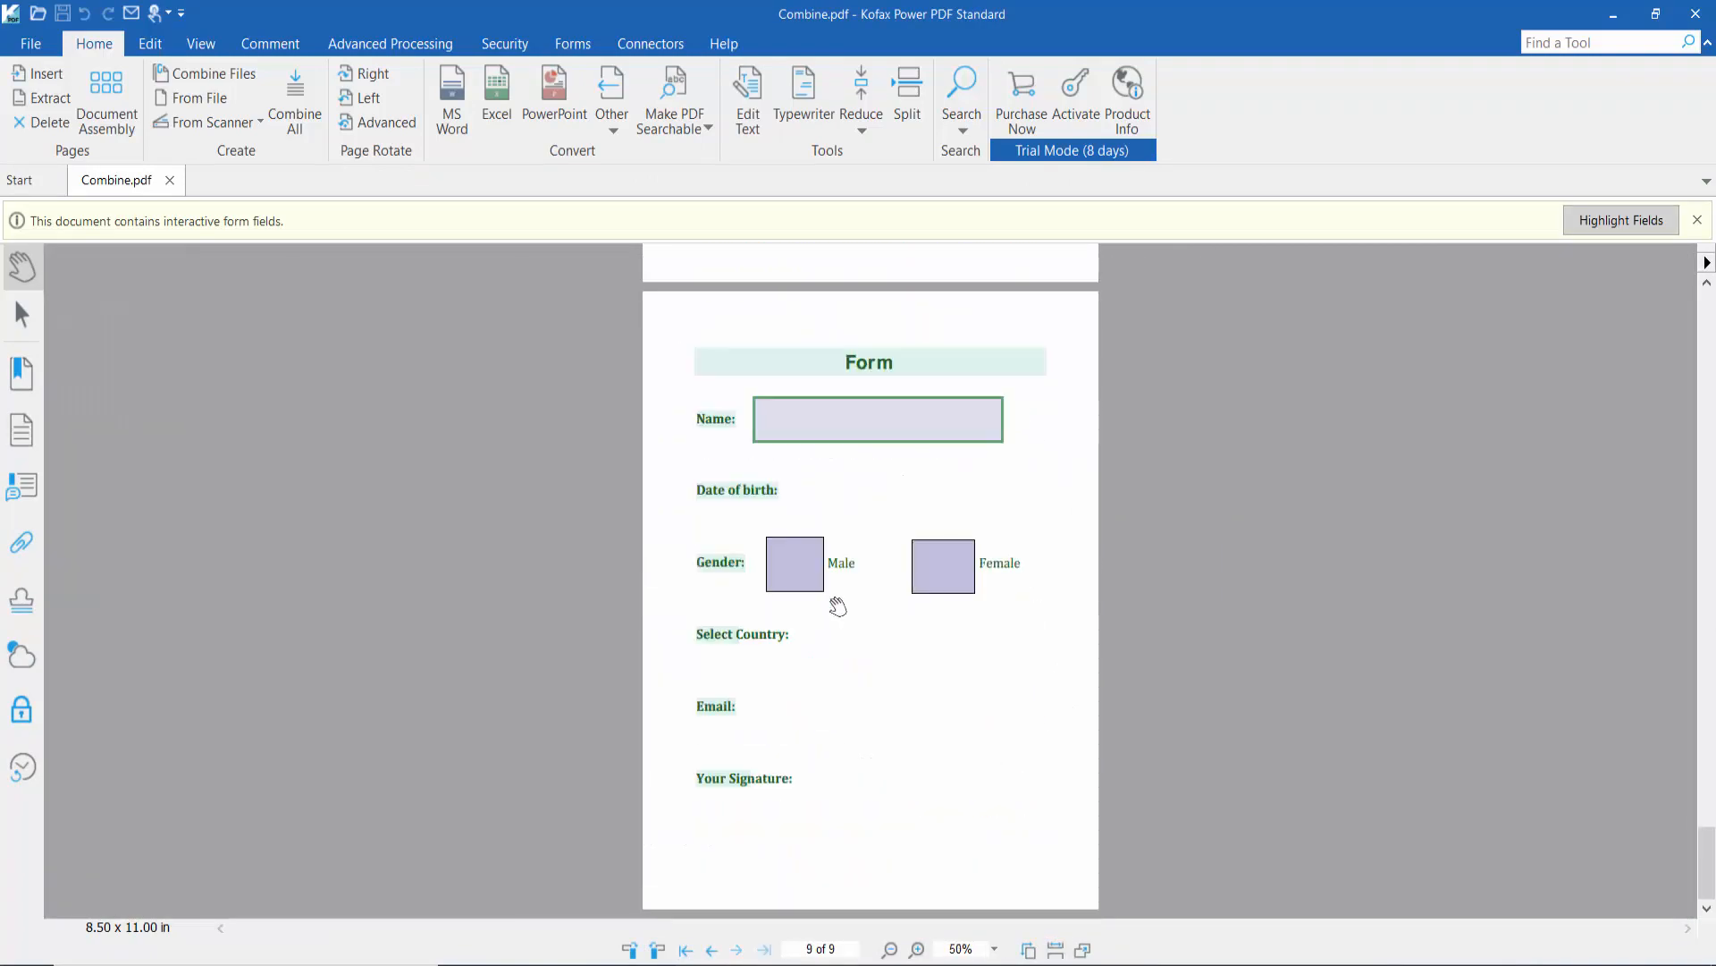
# Jump to page 1 of Combine.pdf and scroll up to the top of the confidence article.
pyautogui.click(684, 950)
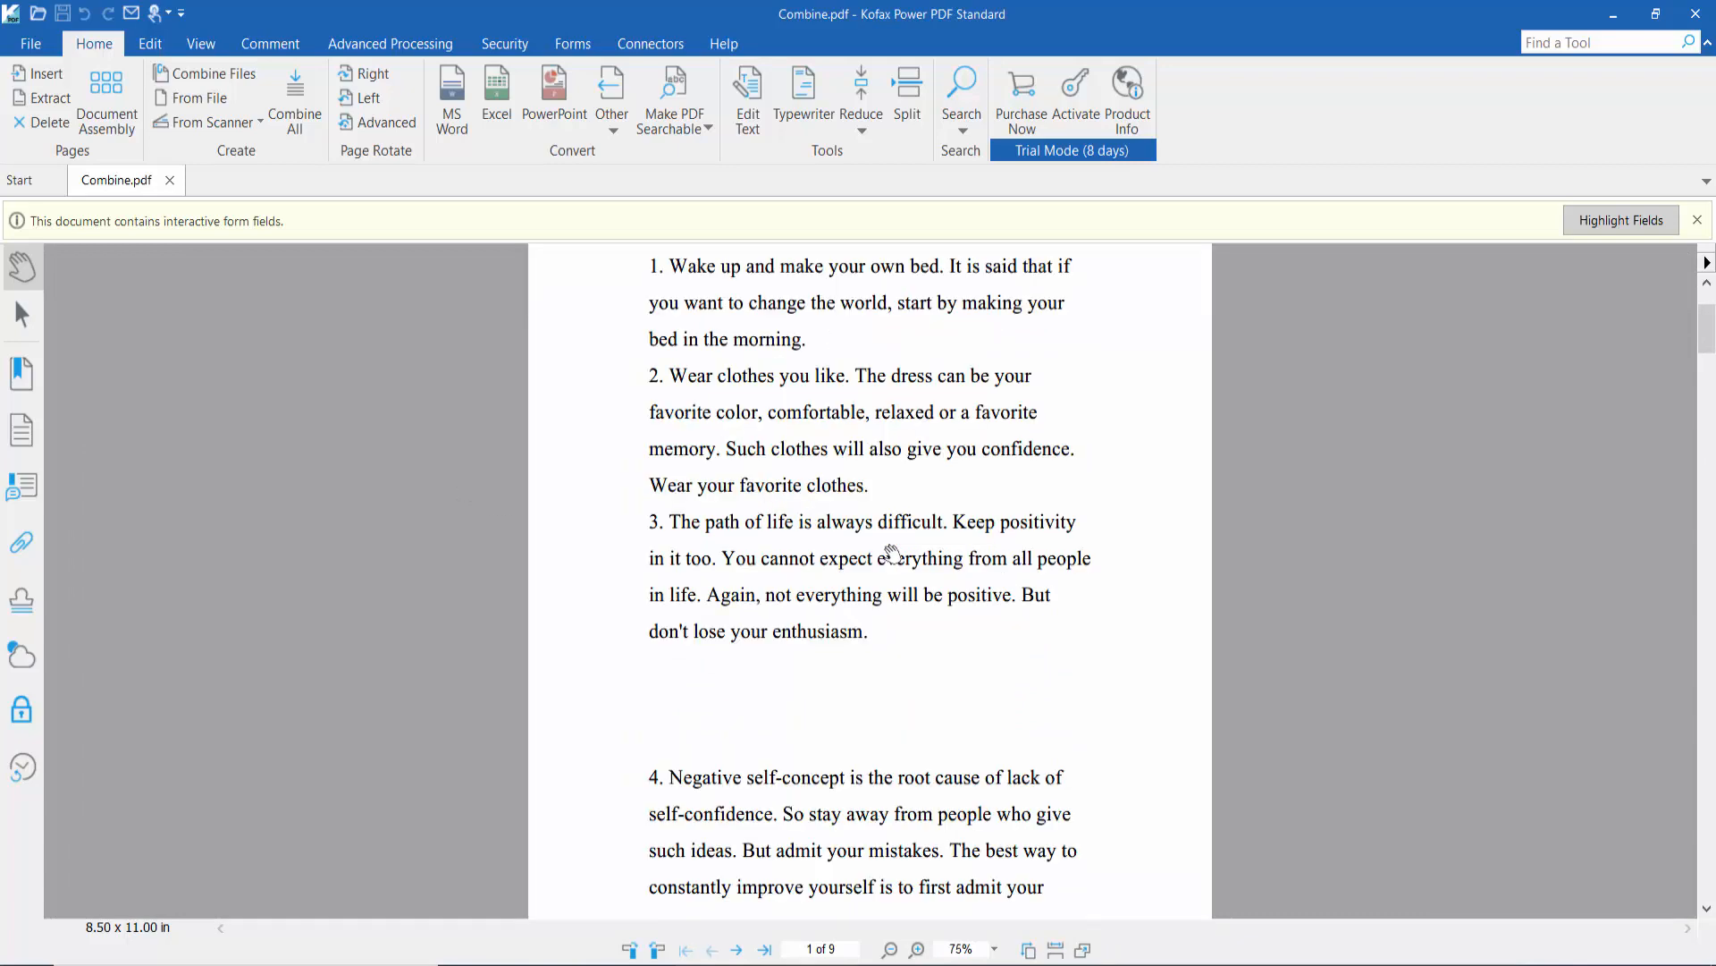
pyautogui.scroll(3)
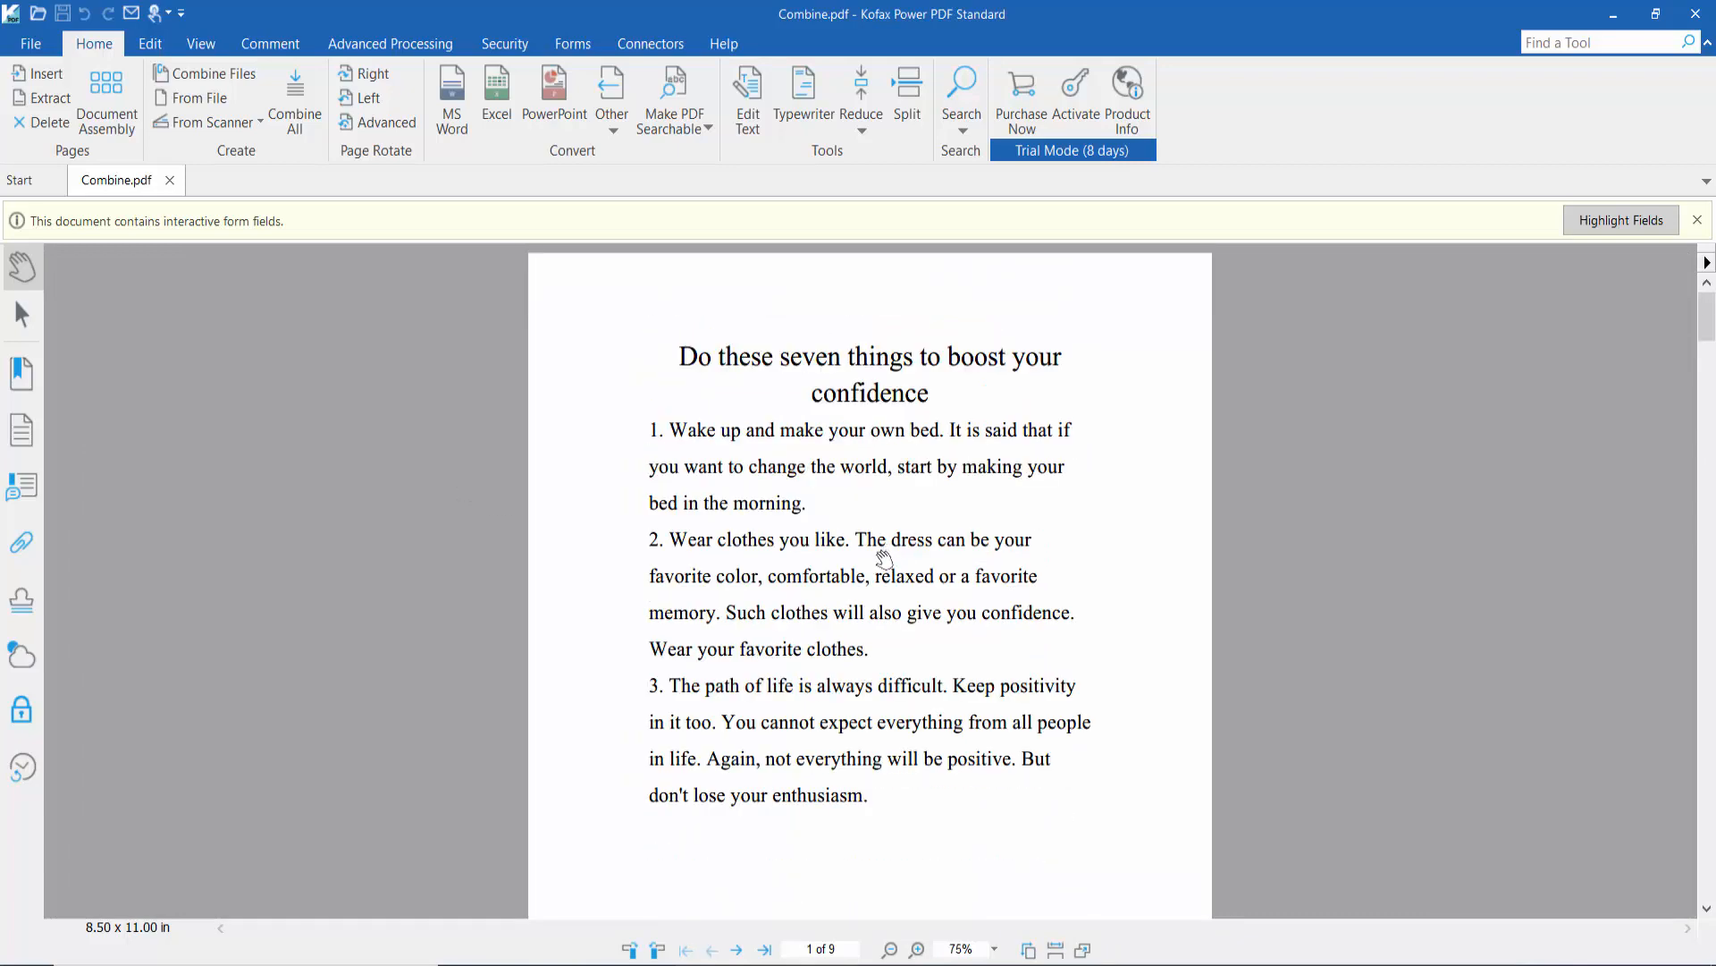